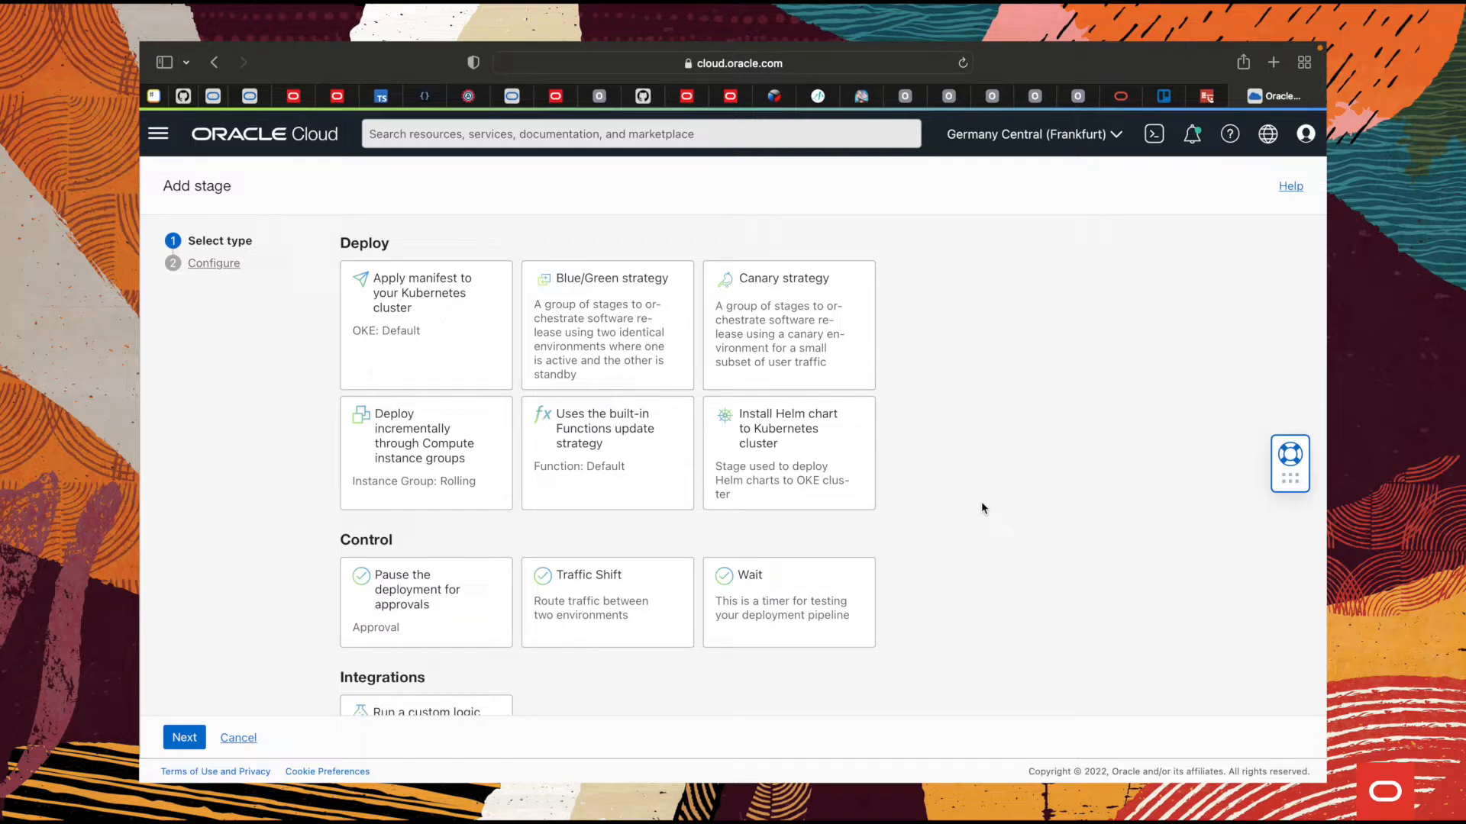
# - Browse the deploy, control and integration stage cards and select the Blue/Green strategy
pyautogui.click(788, 323)
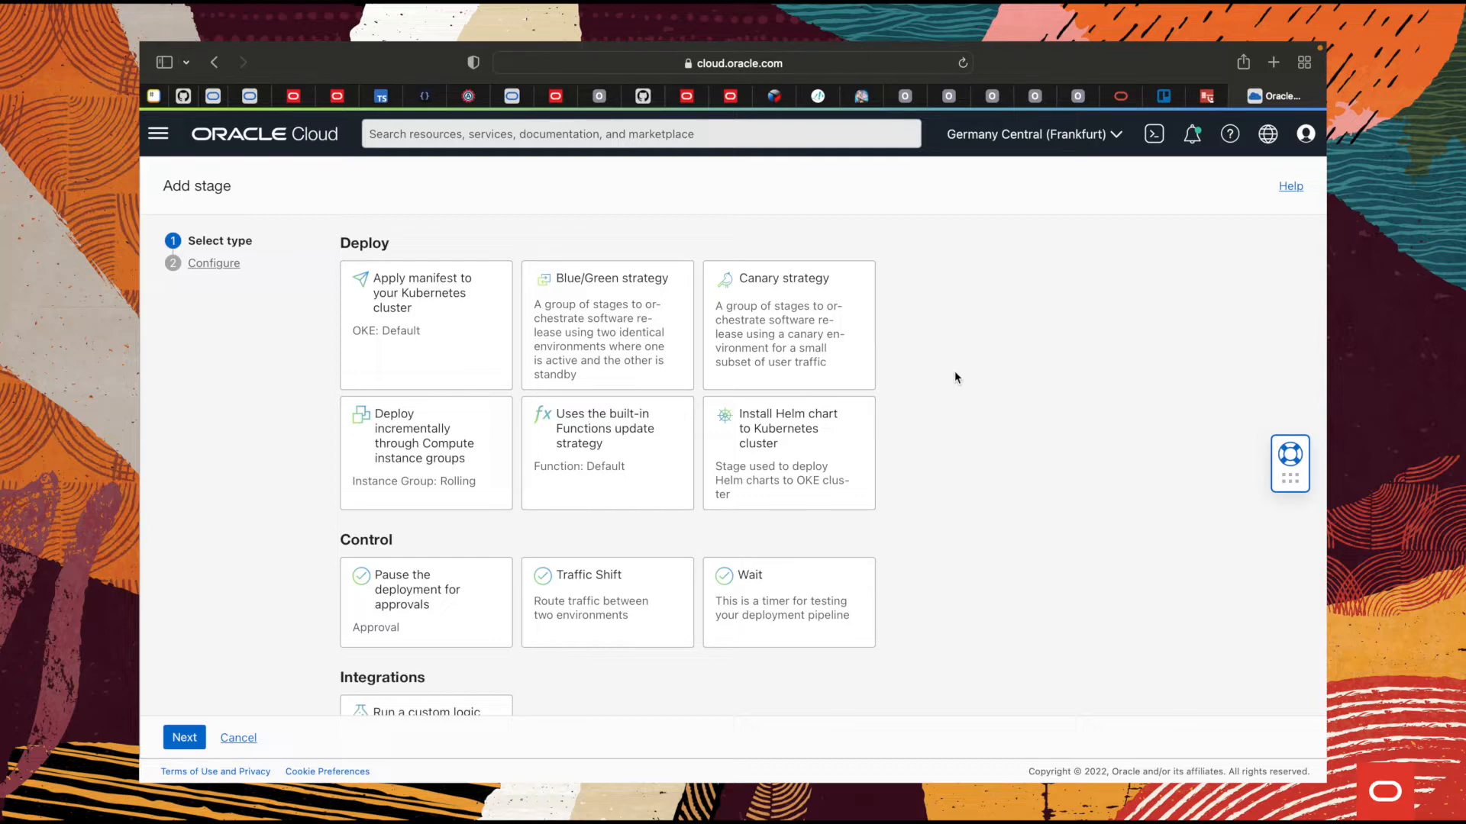
pyautogui.scroll(-3)
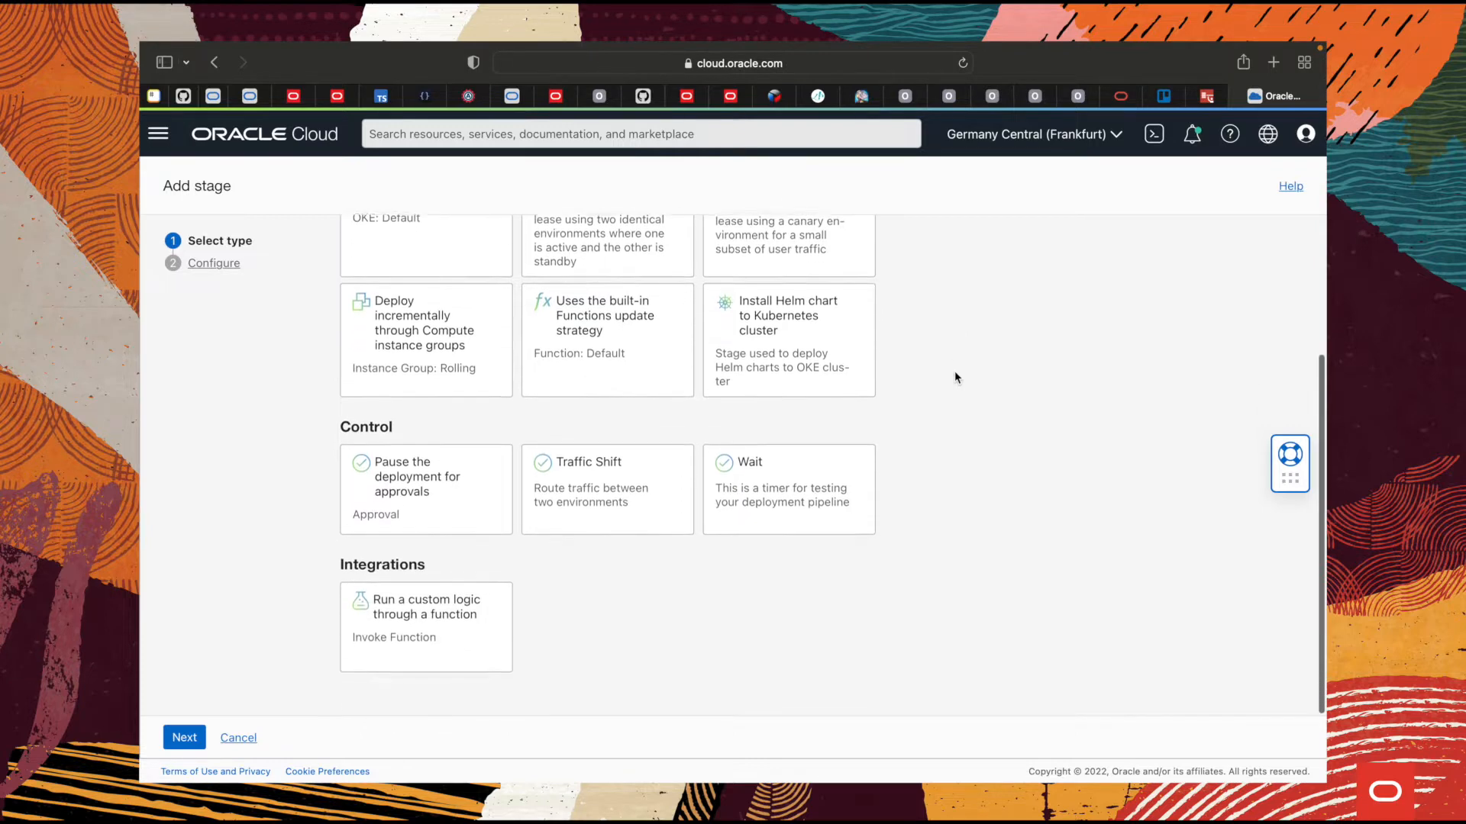
pyautogui.click(393, 496)
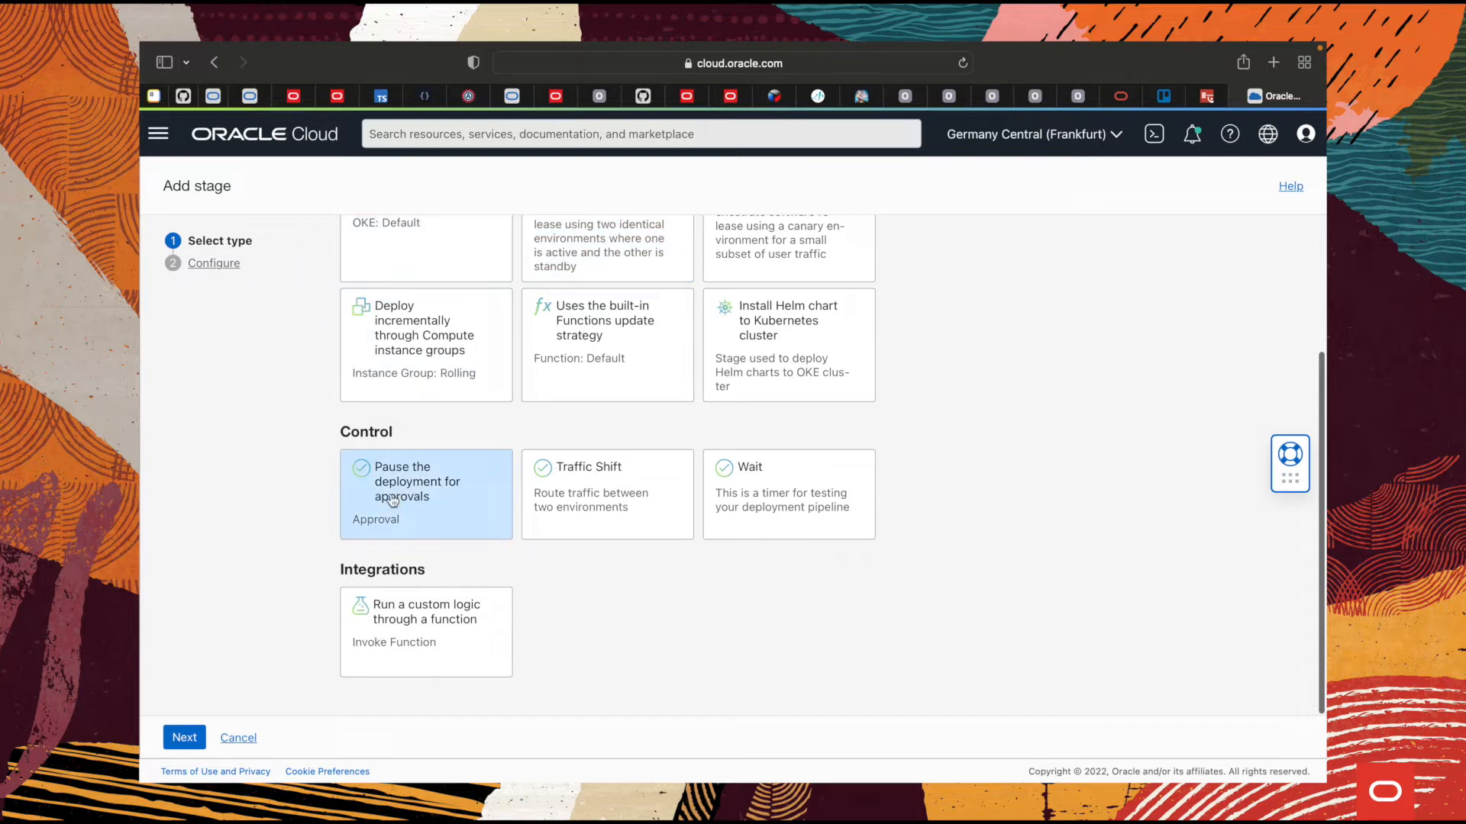
pyautogui.click(608, 509)
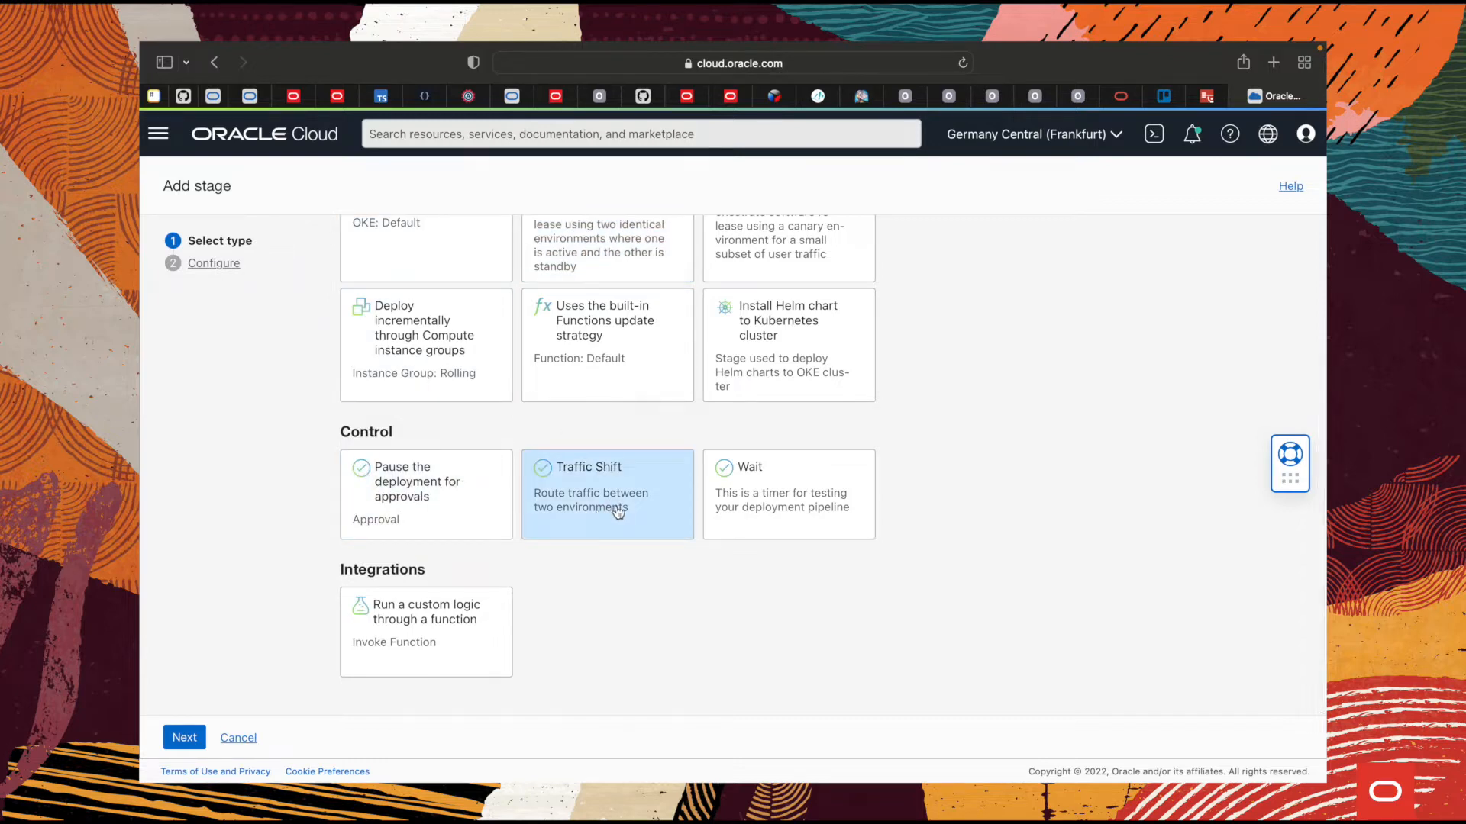
pyautogui.click(801, 499)
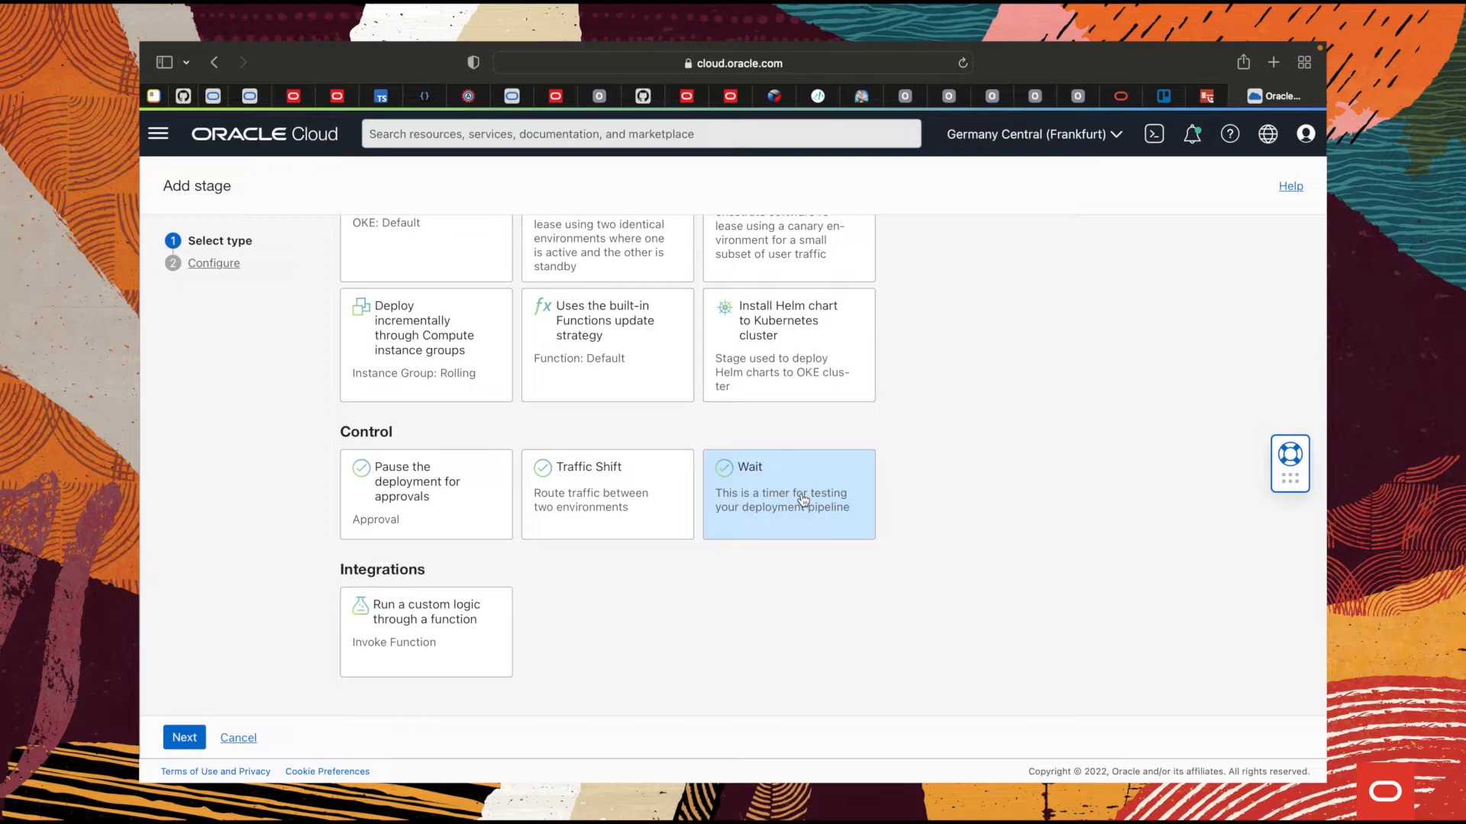
pyautogui.click(424, 632)
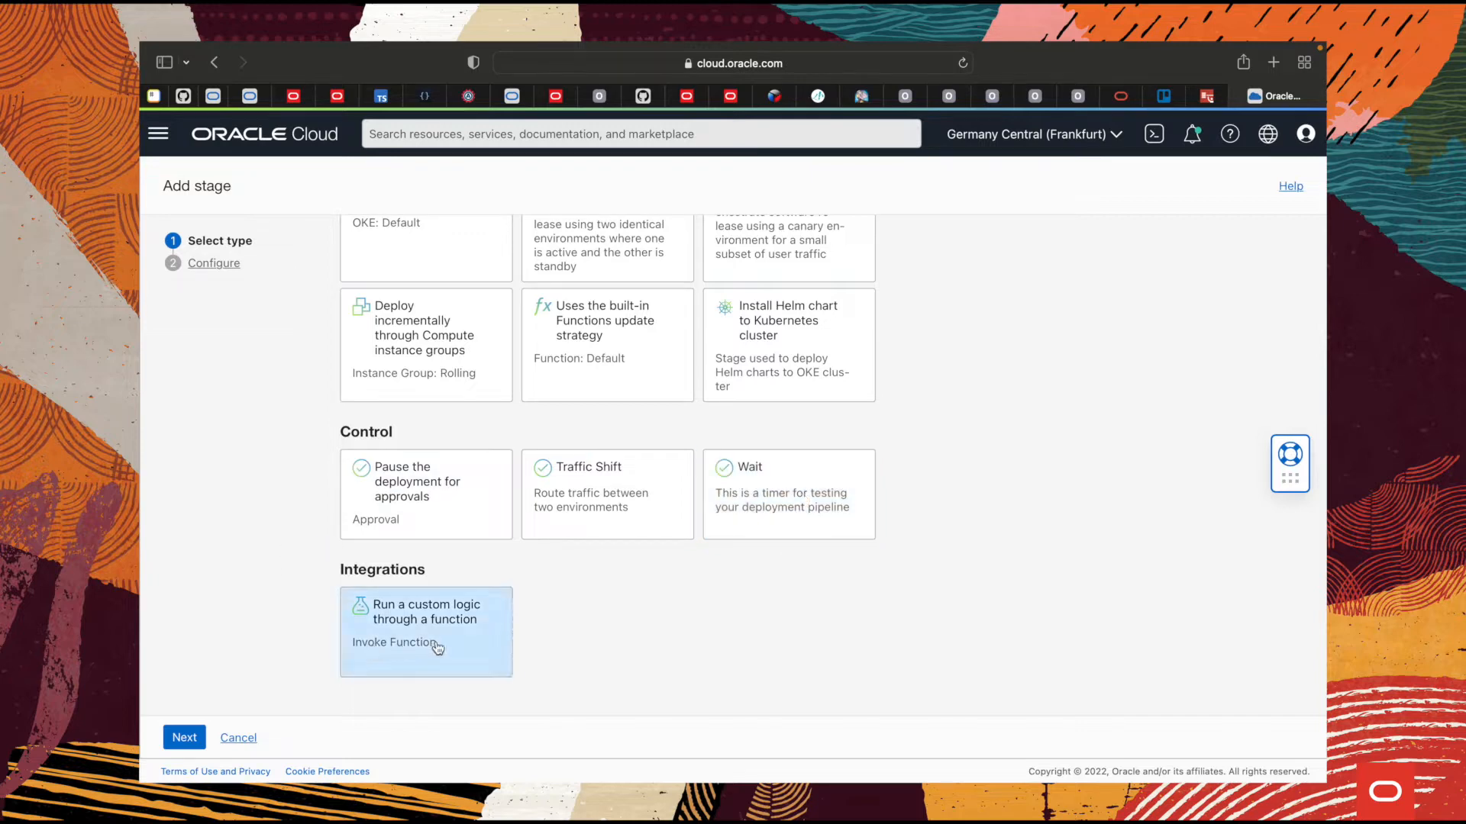
pyautogui.moveTo(449, 647)
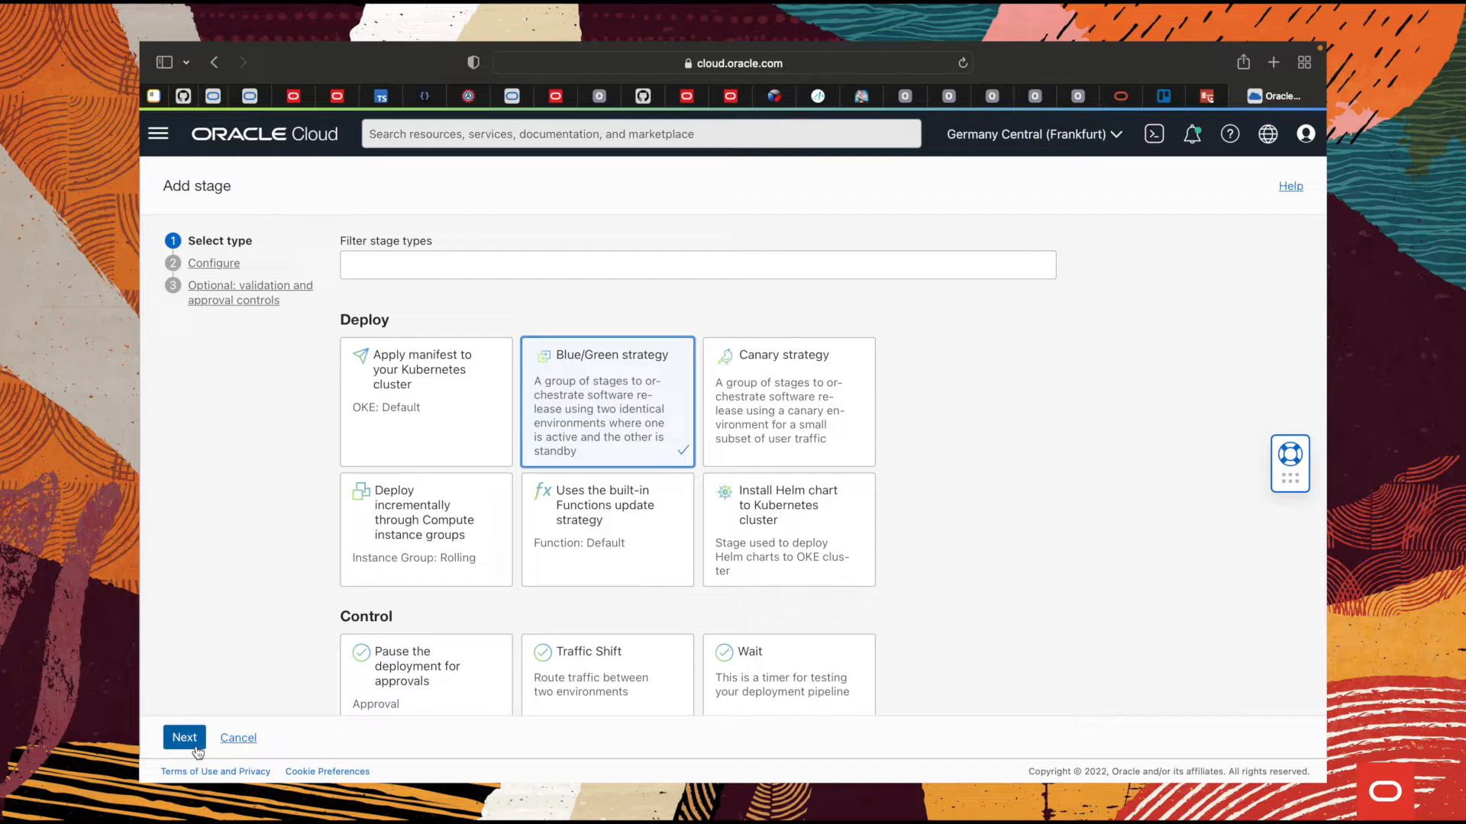
# - Keep Instance Group as the Blue/Green deployment type and continue to validation and approval controls
pyautogui.click(184, 737)
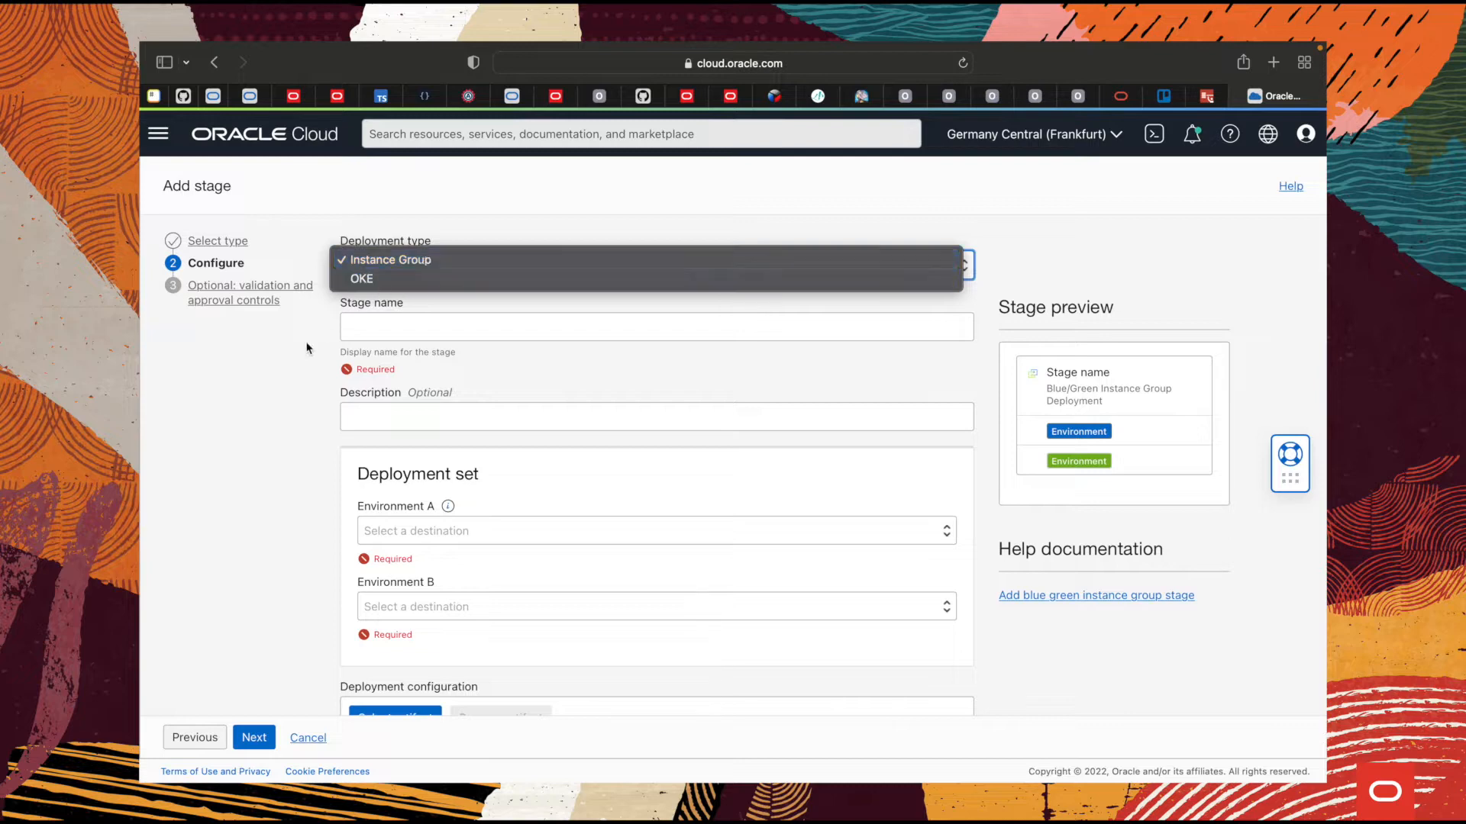
pyautogui.click(389, 259)
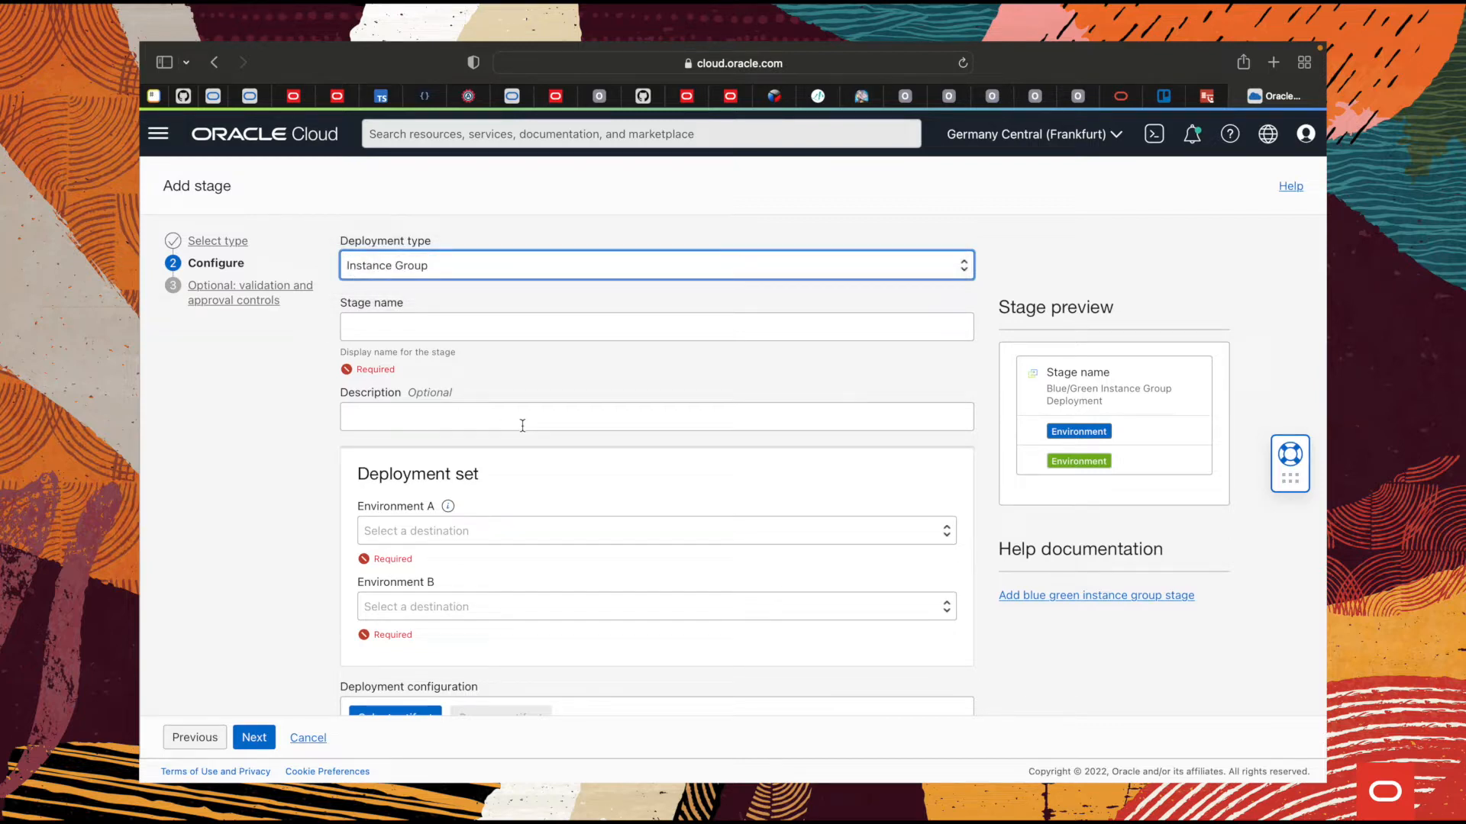
pyautogui.scroll(-3)
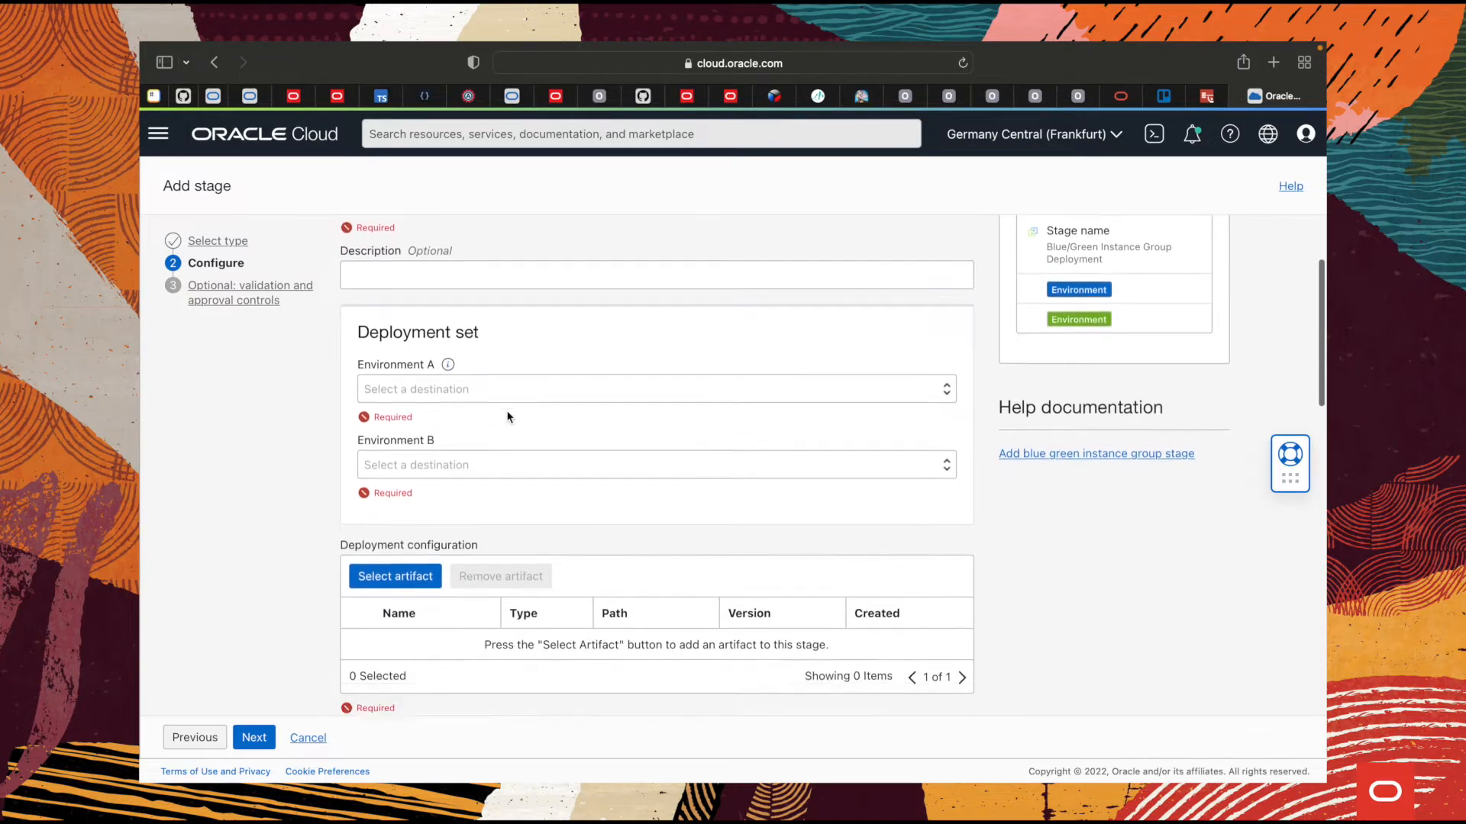
pyautogui.scroll(-3)
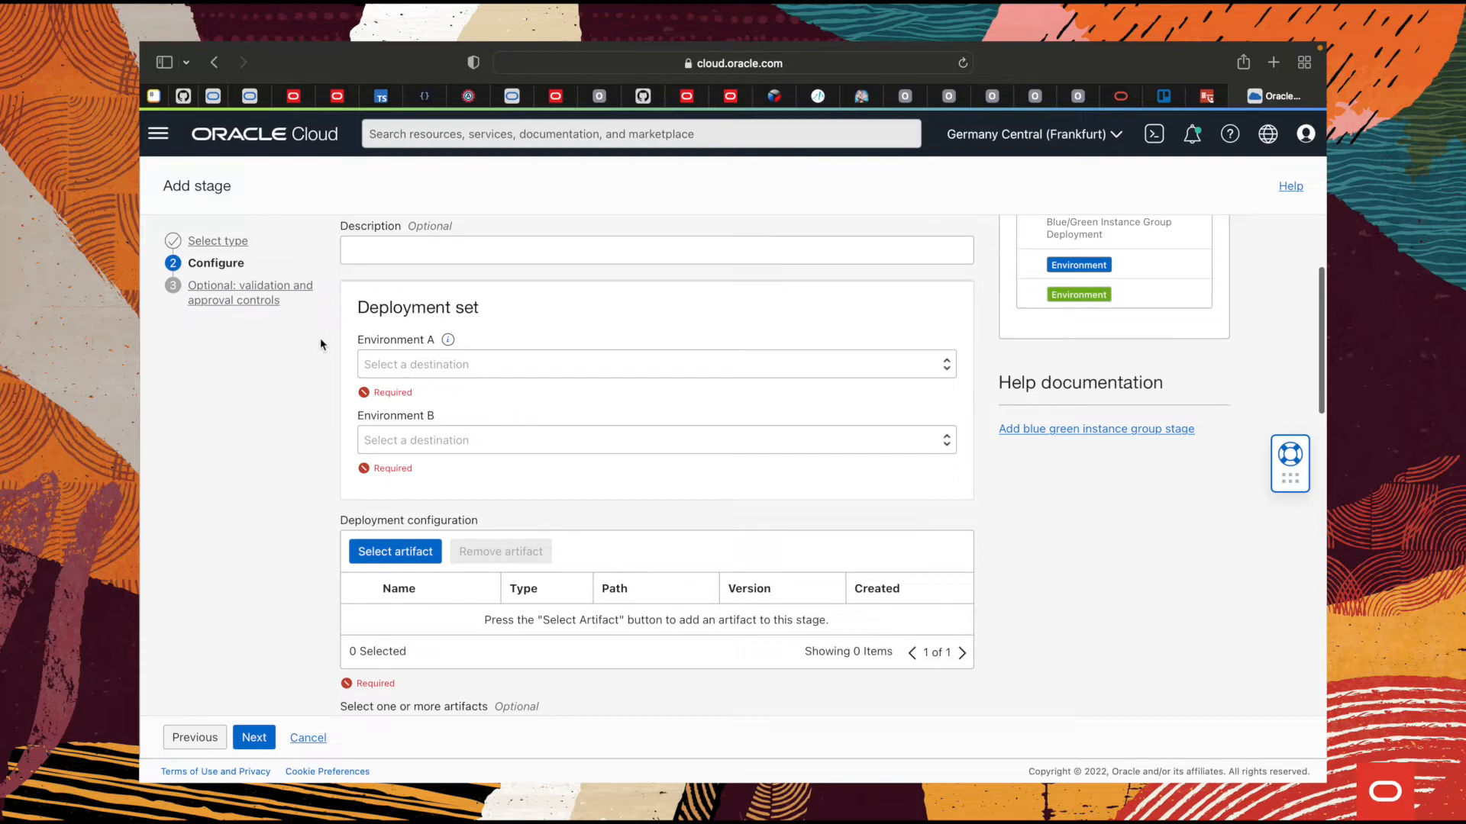
pyautogui.moveTo(447, 339)
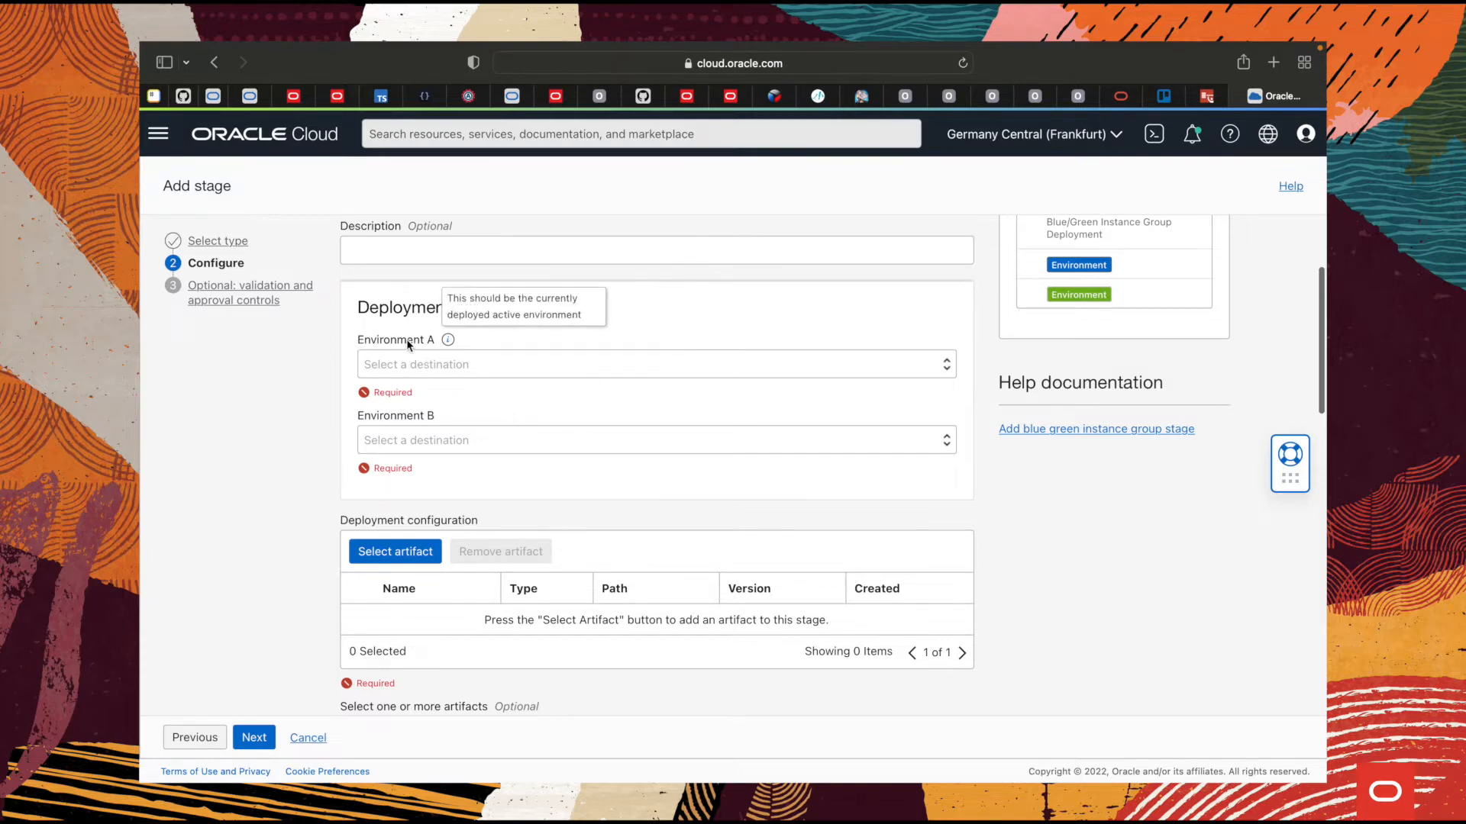
pyautogui.moveTo(380, 420)
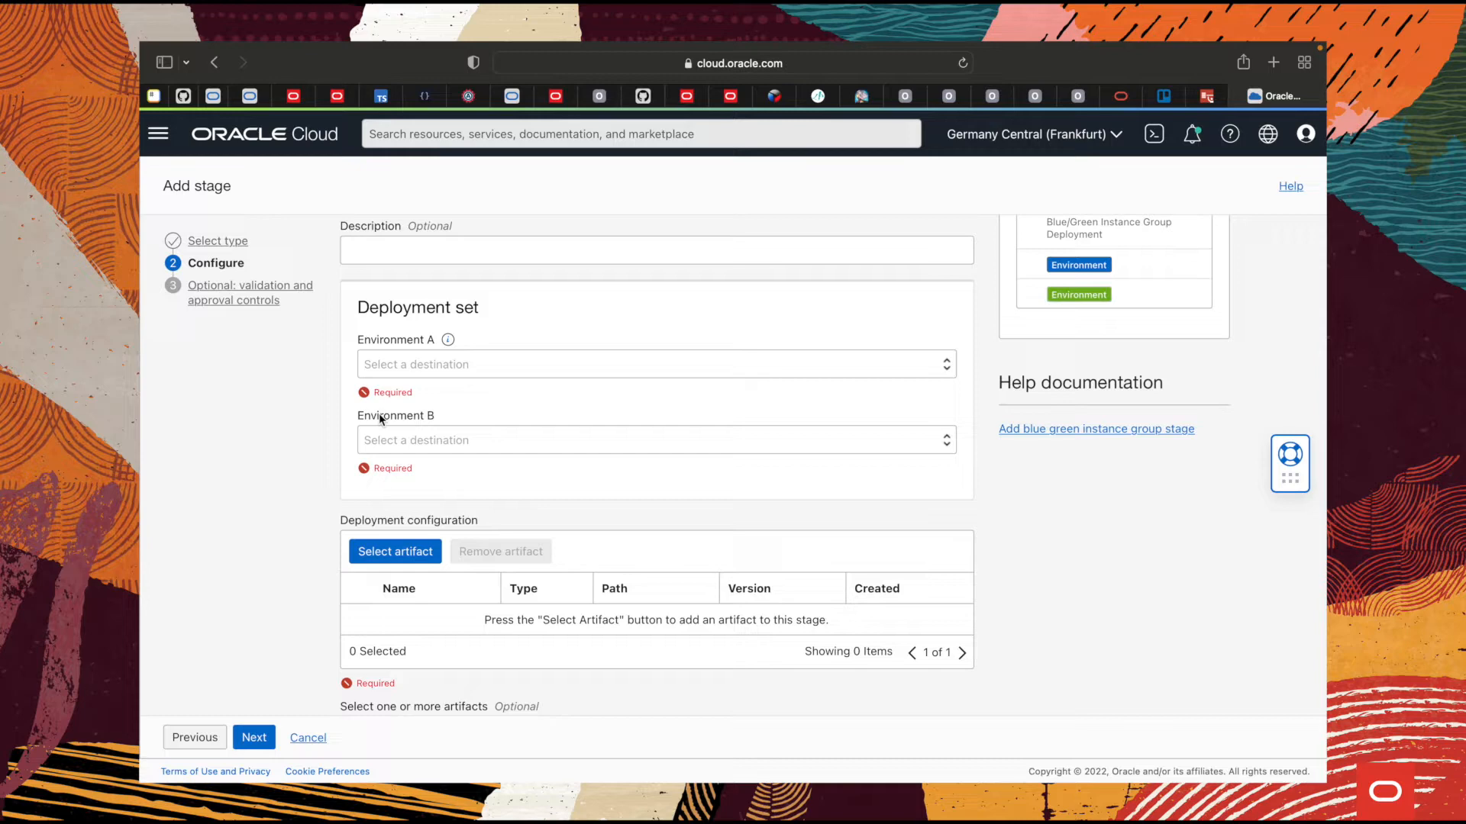
pyautogui.scroll(-3)
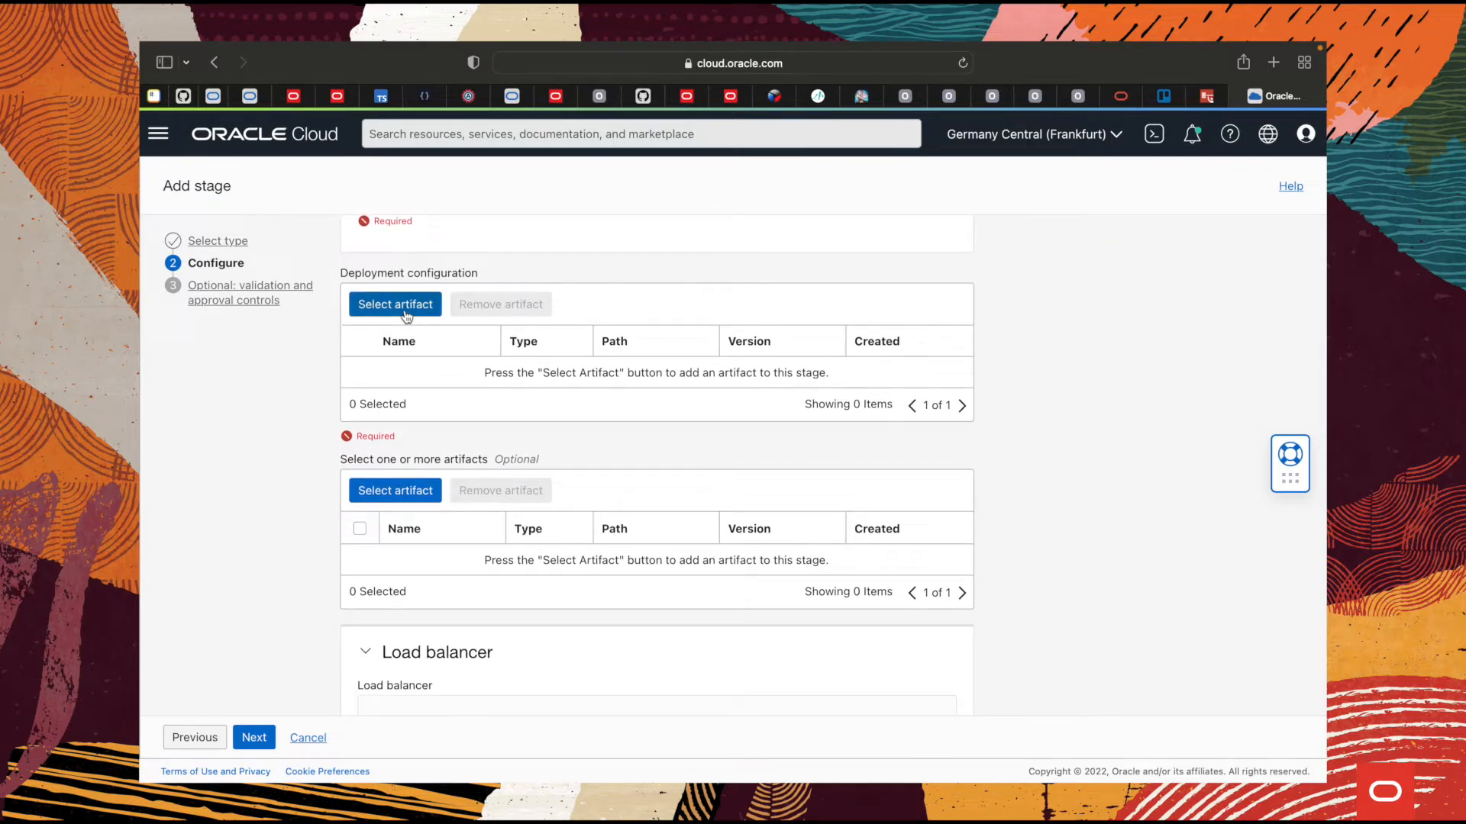
pyautogui.scroll(-3)
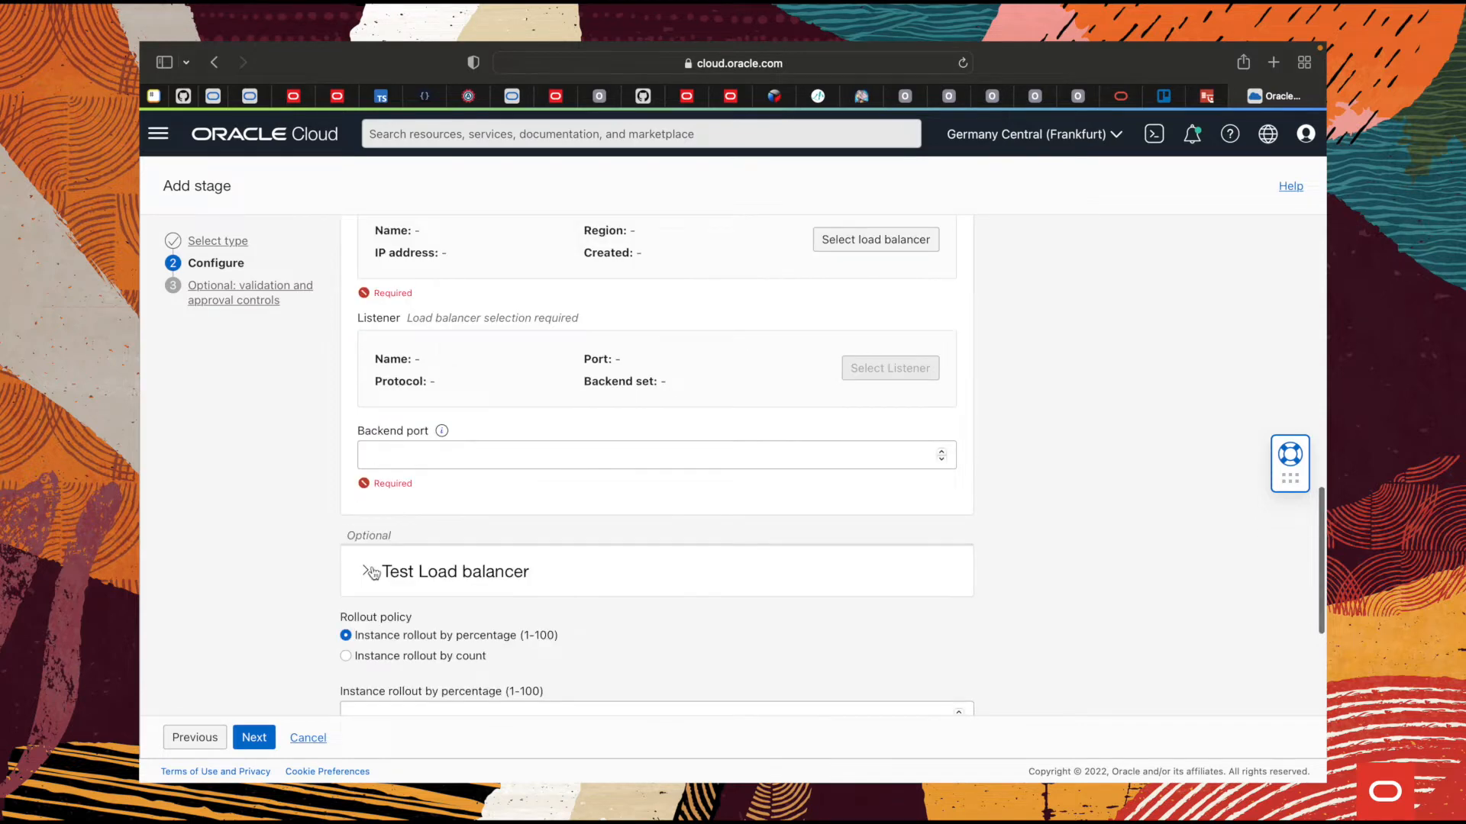
pyautogui.scroll(-3)
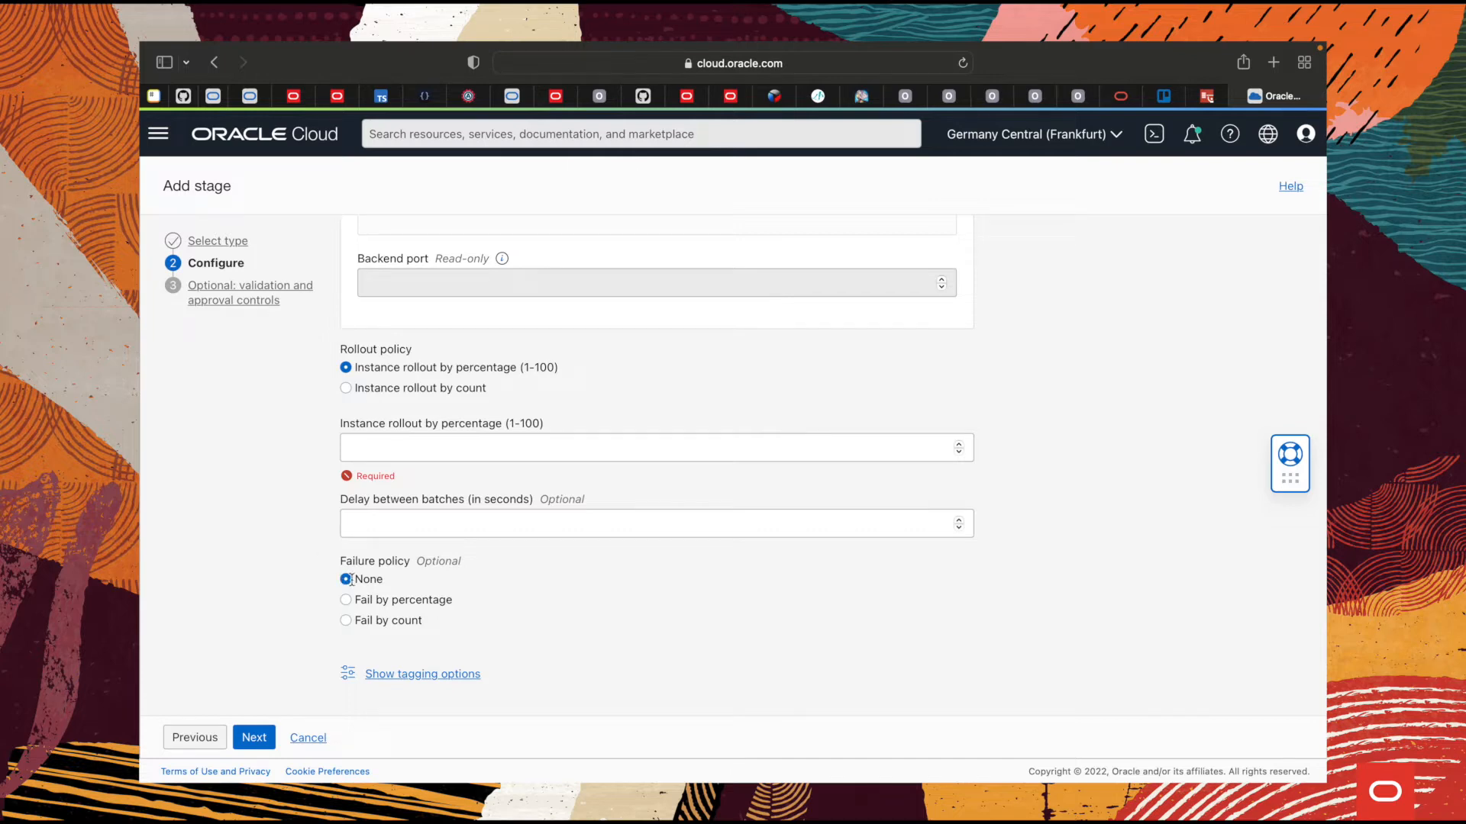
pyautogui.click(253, 737)
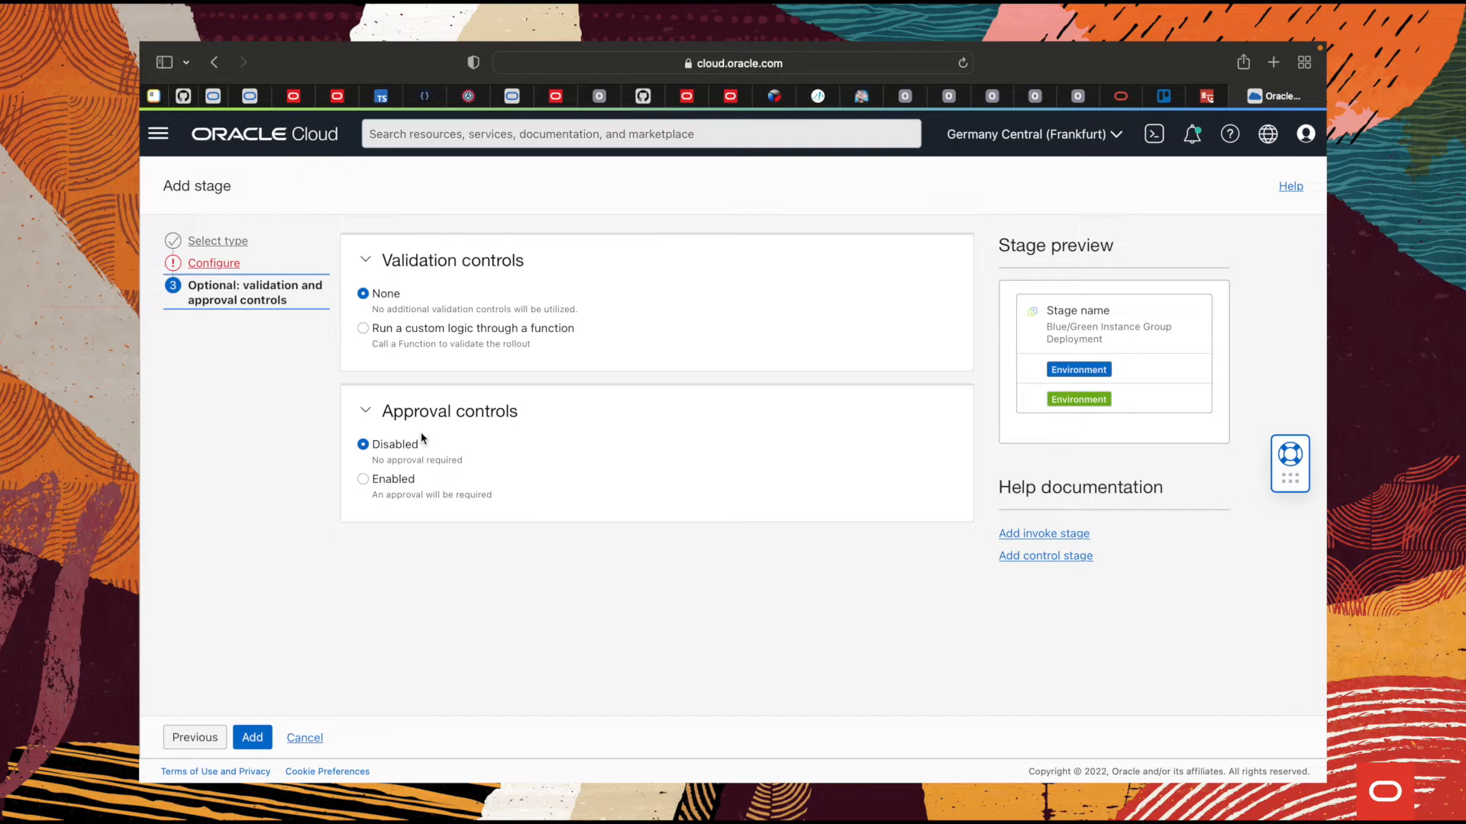
pyautogui.moveTo(430, 334)
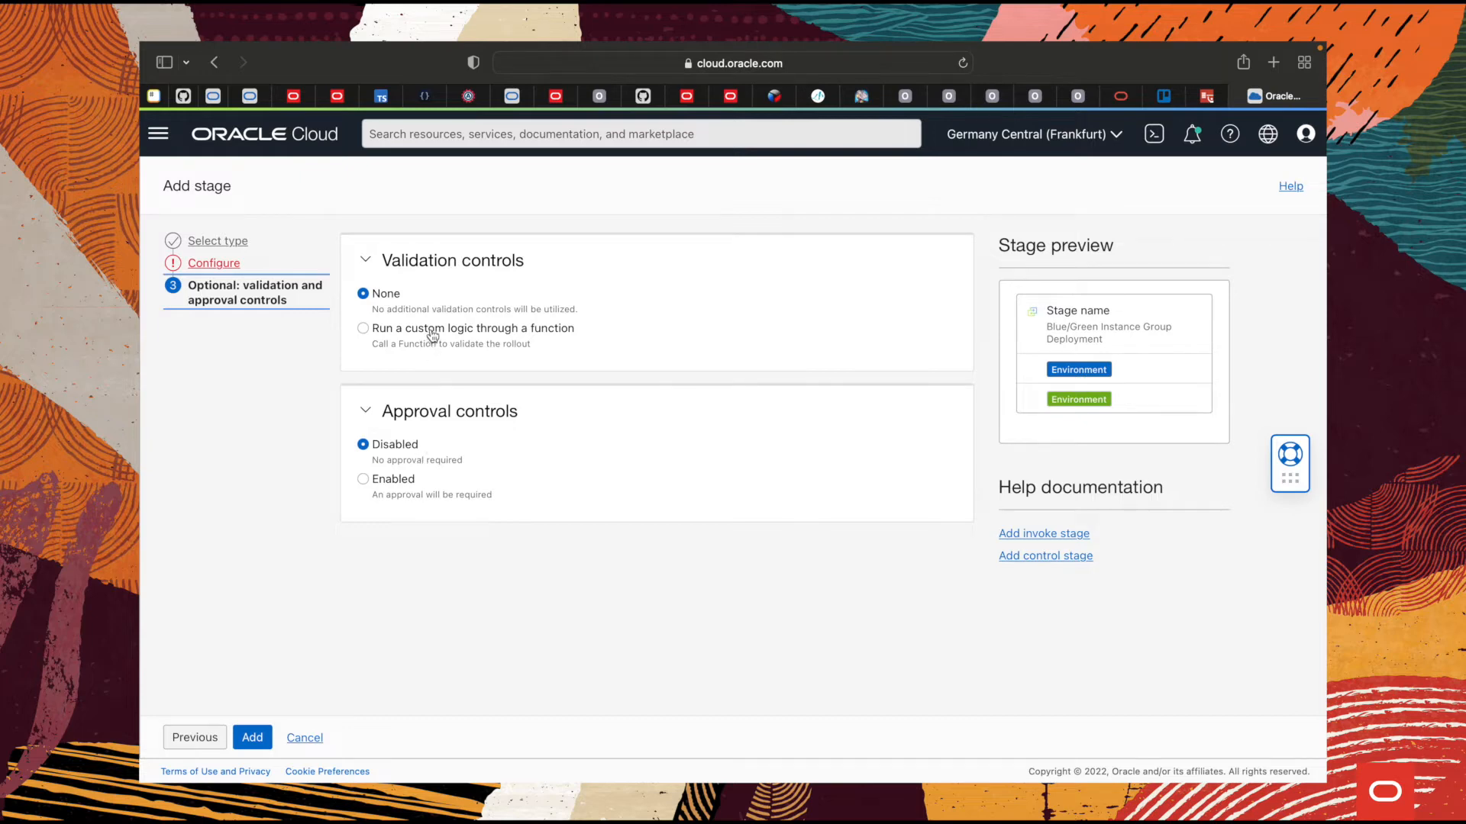
pyautogui.click(363, 328)
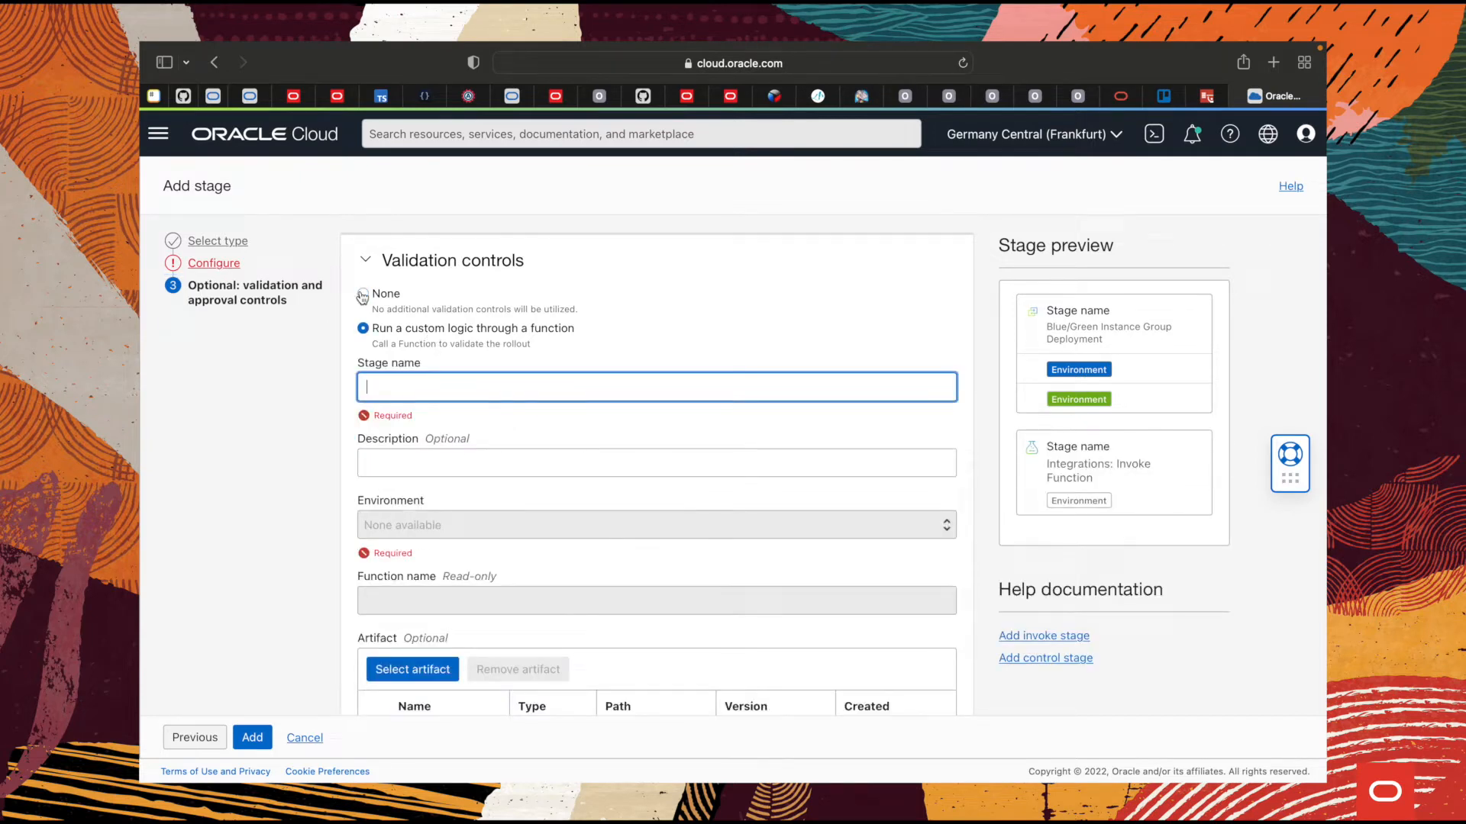
pyautogui.click(361, 295)
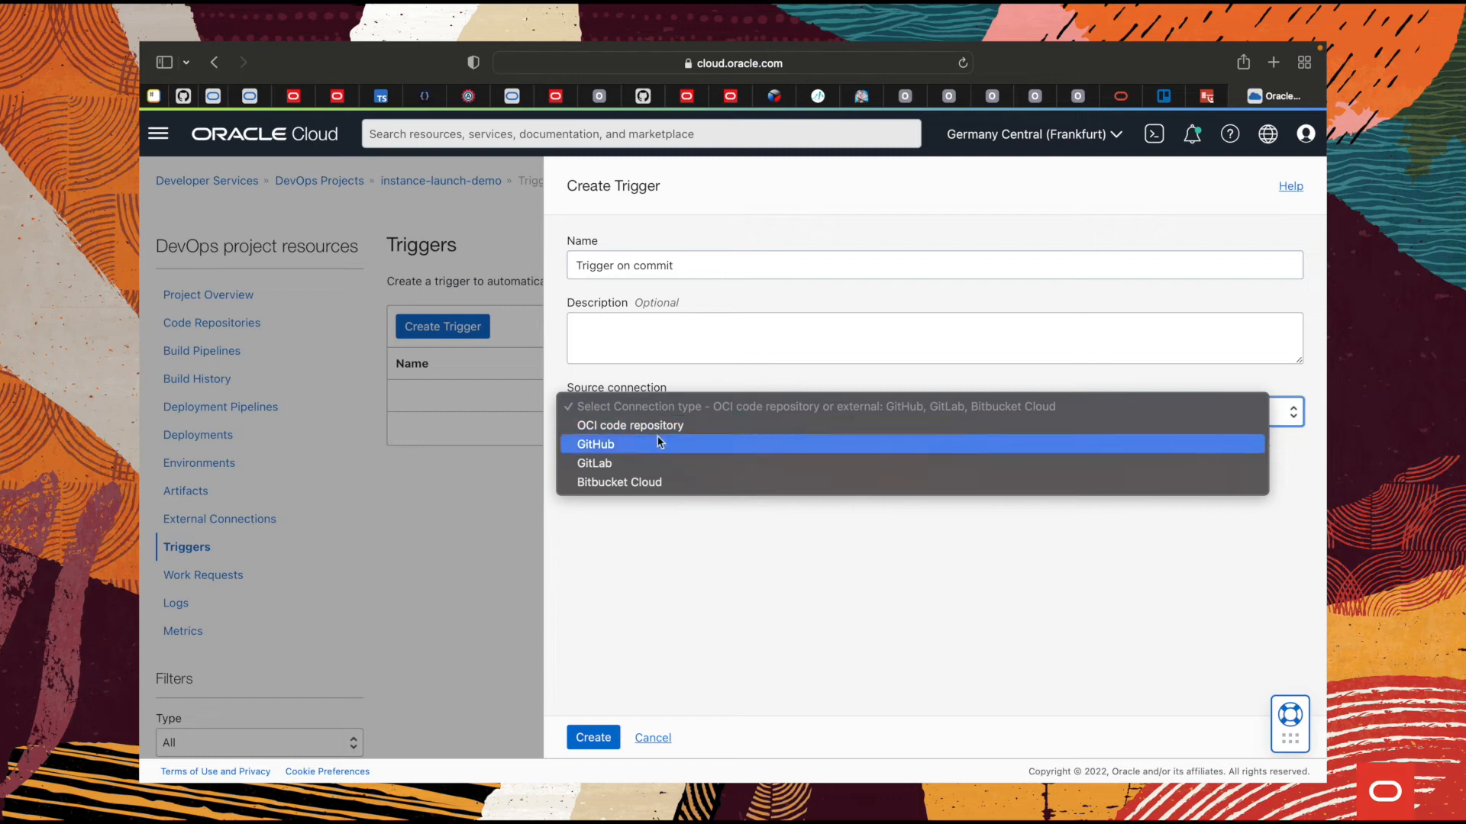
pyautogui.moveTo(660, 425)
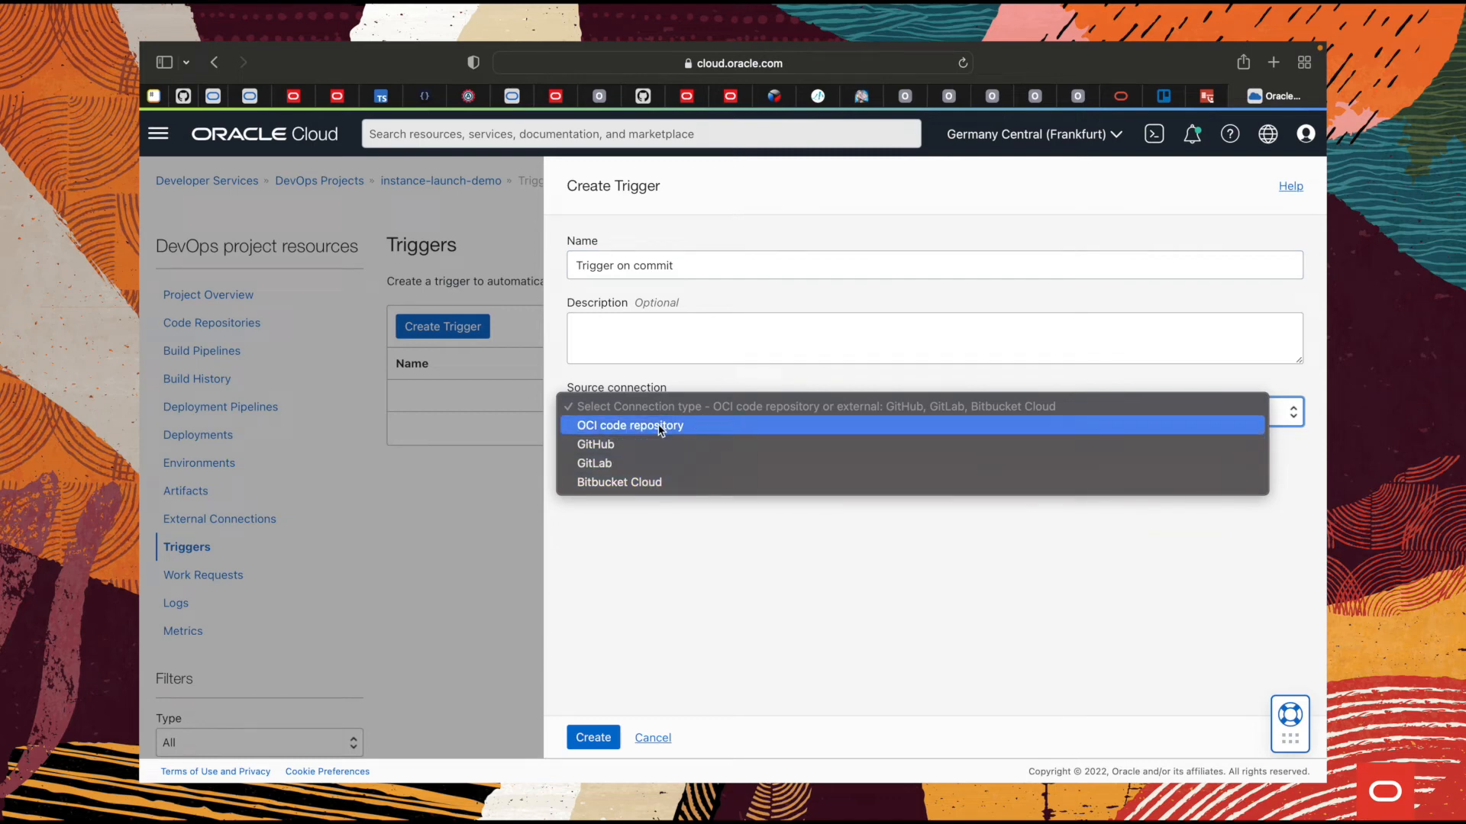
# - Set the trigger source to the backend OCI code repository and start adding its action
pyautogui.click(629, 425)
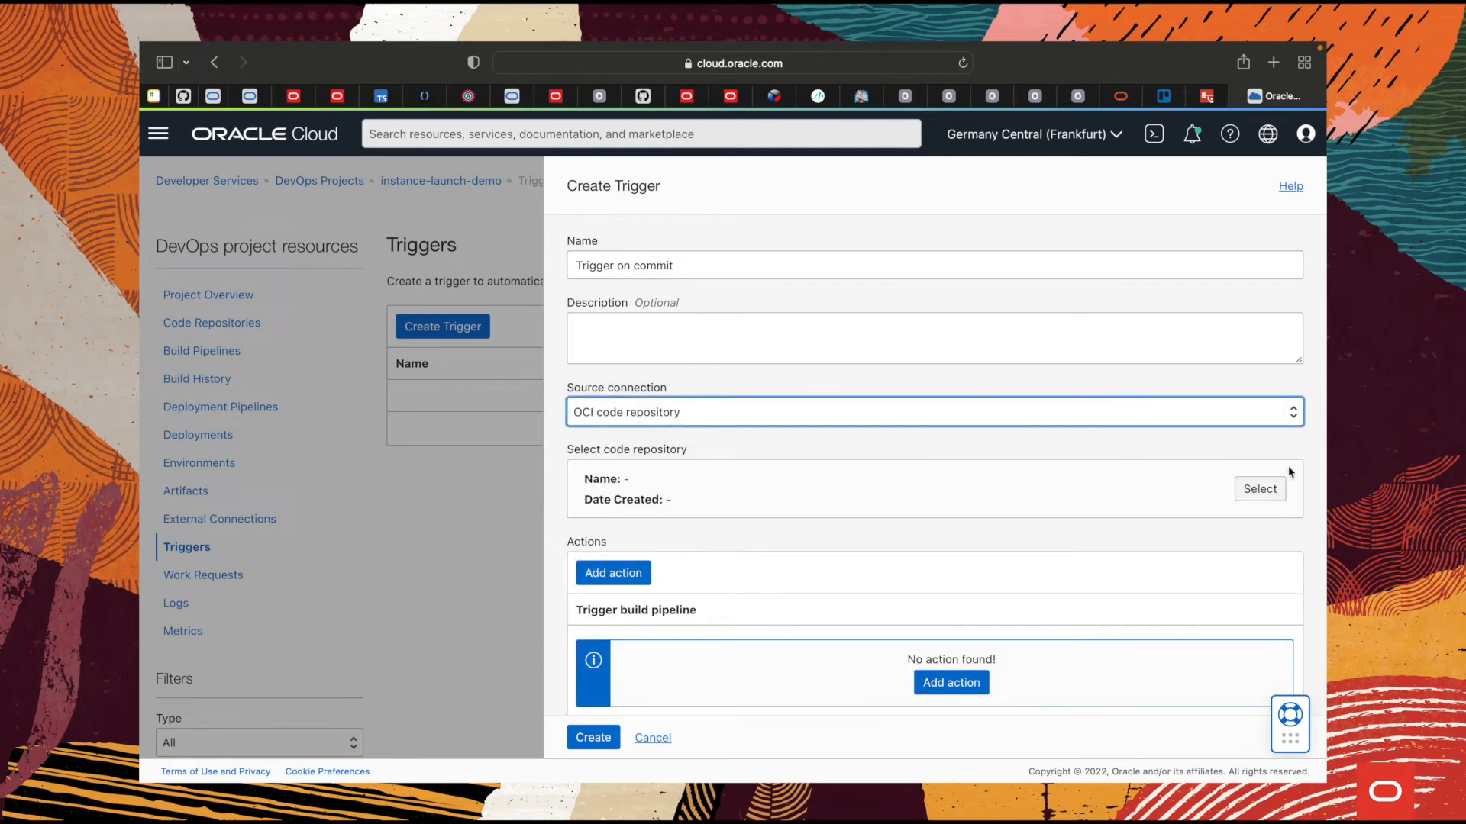
pyautogui.click(1260, 488)
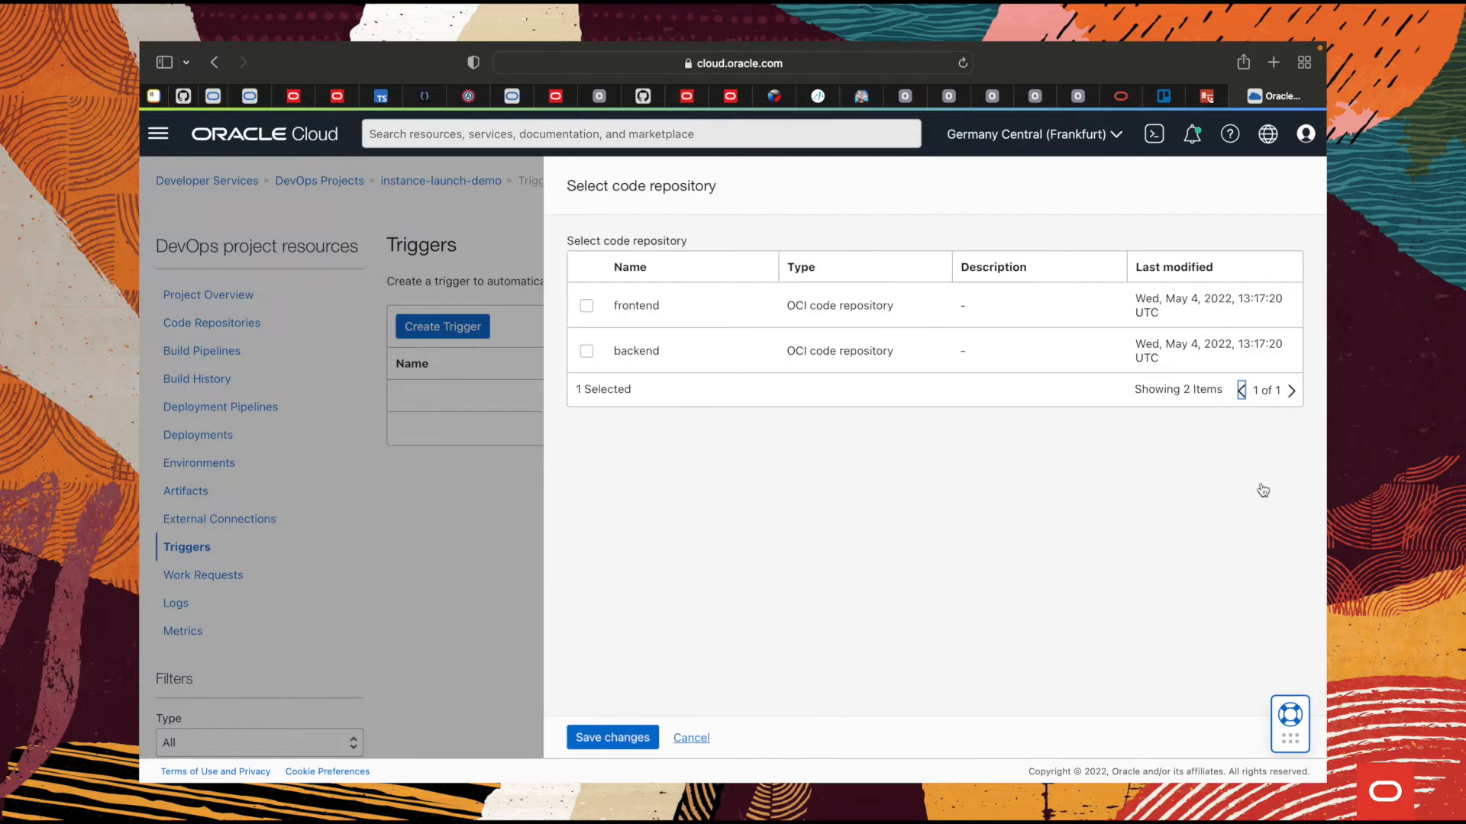
pyautogui.click(587, 351)
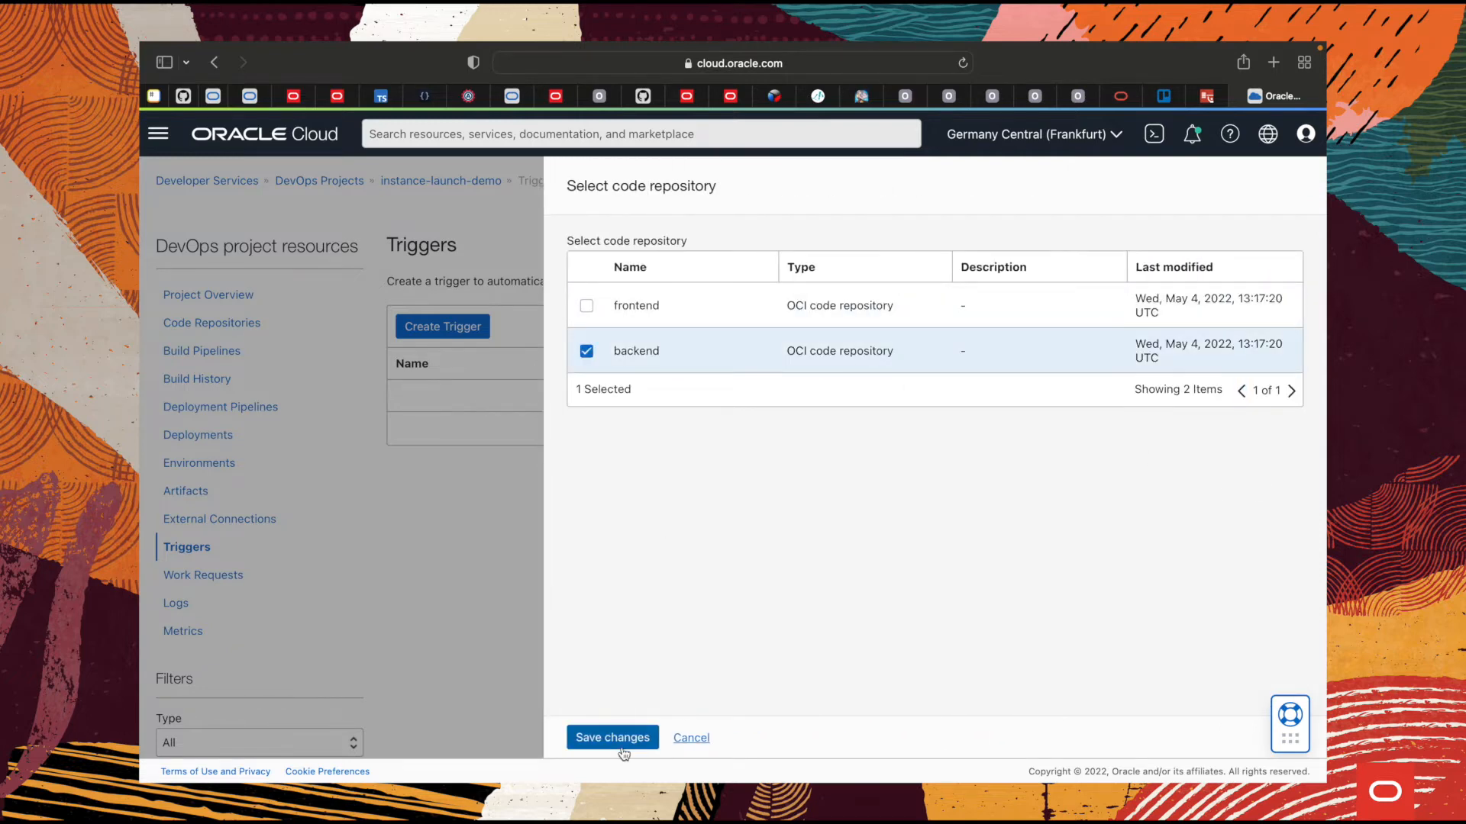
pyautogui.click(612, 739)
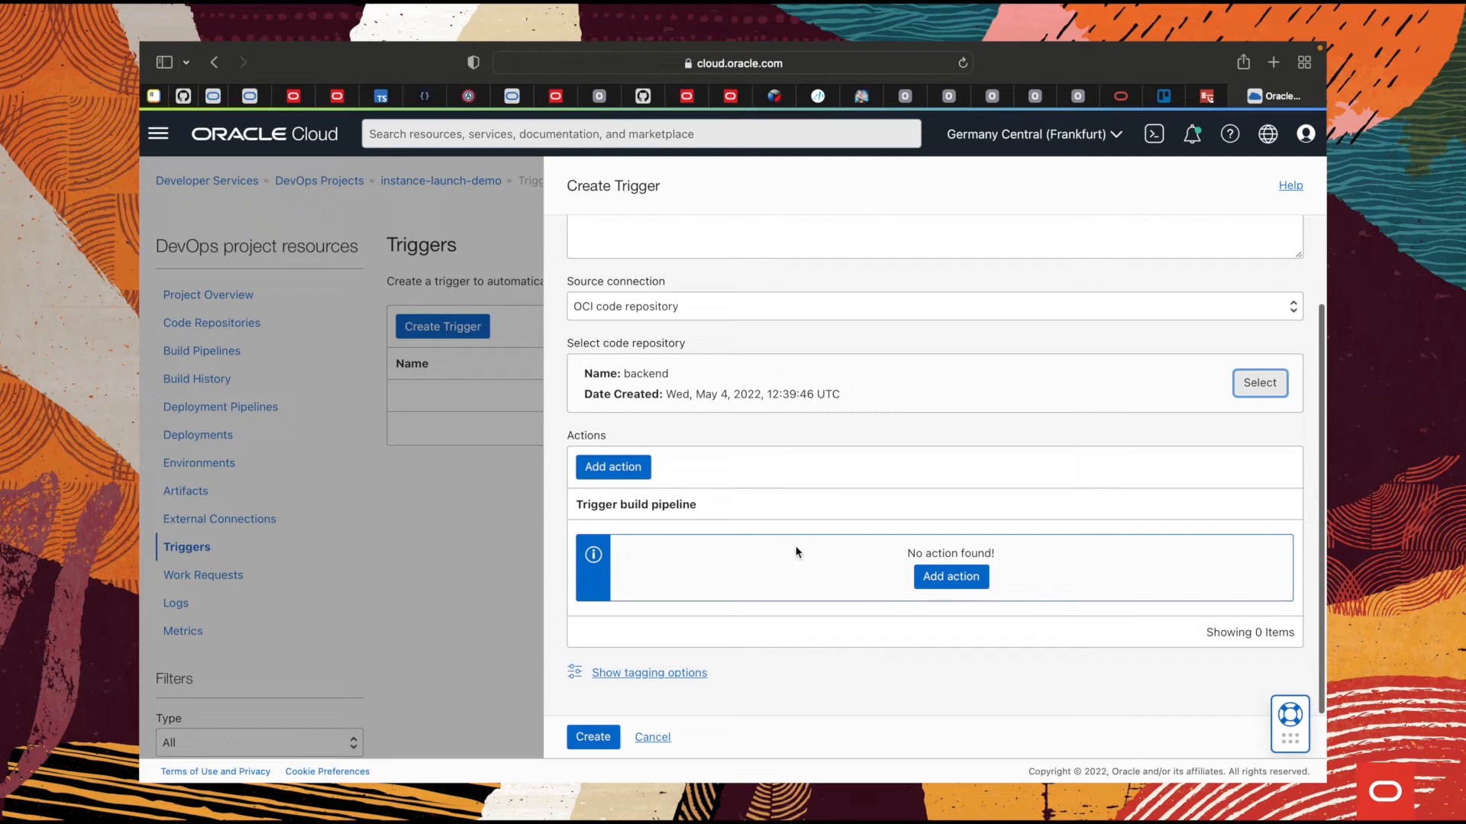
pyautogui.click(612, 467)
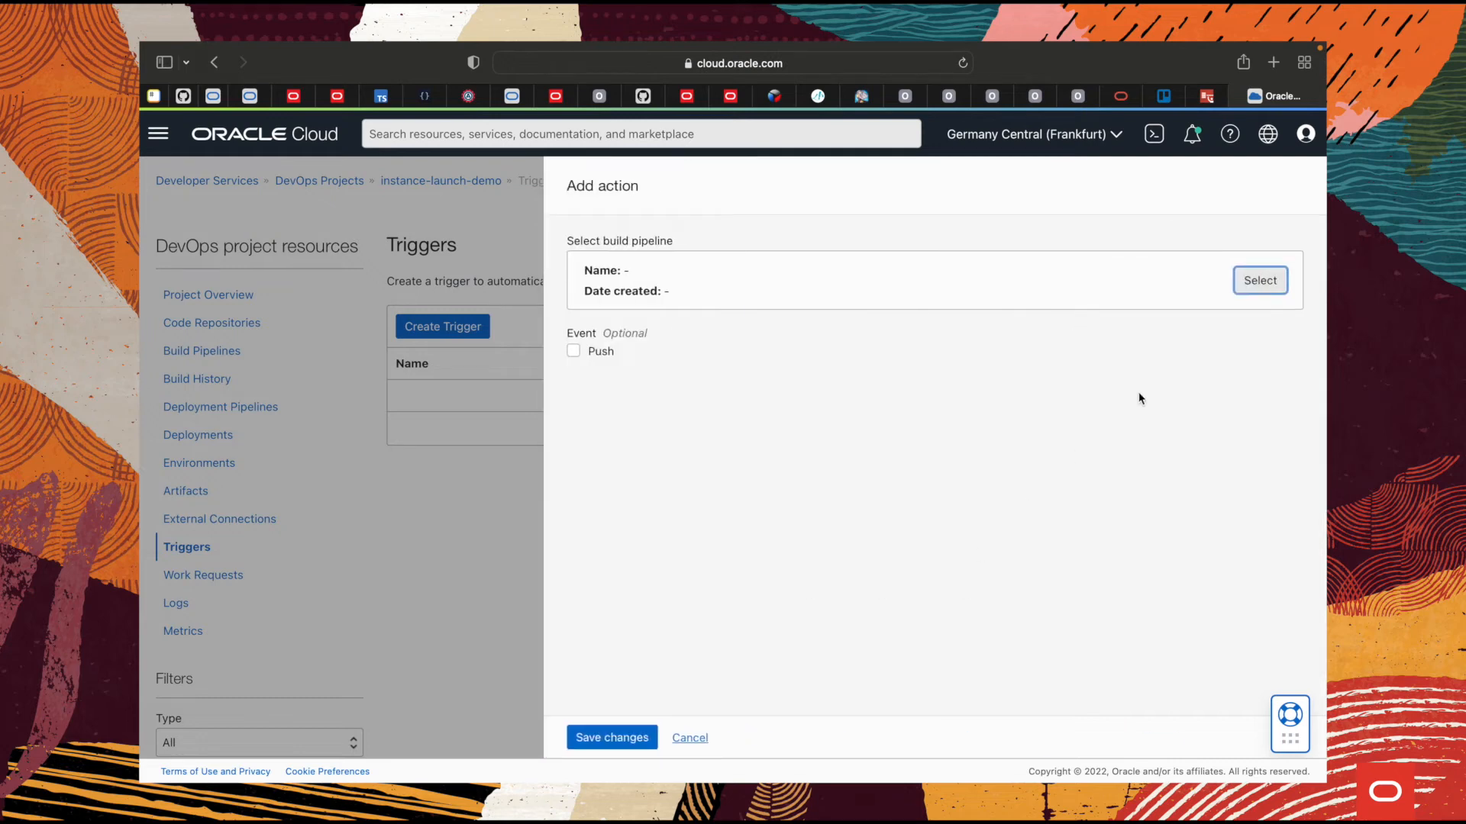
# - Run backend-build-pipeline on Push events with source branch main
pyautogui.click(572, 351)
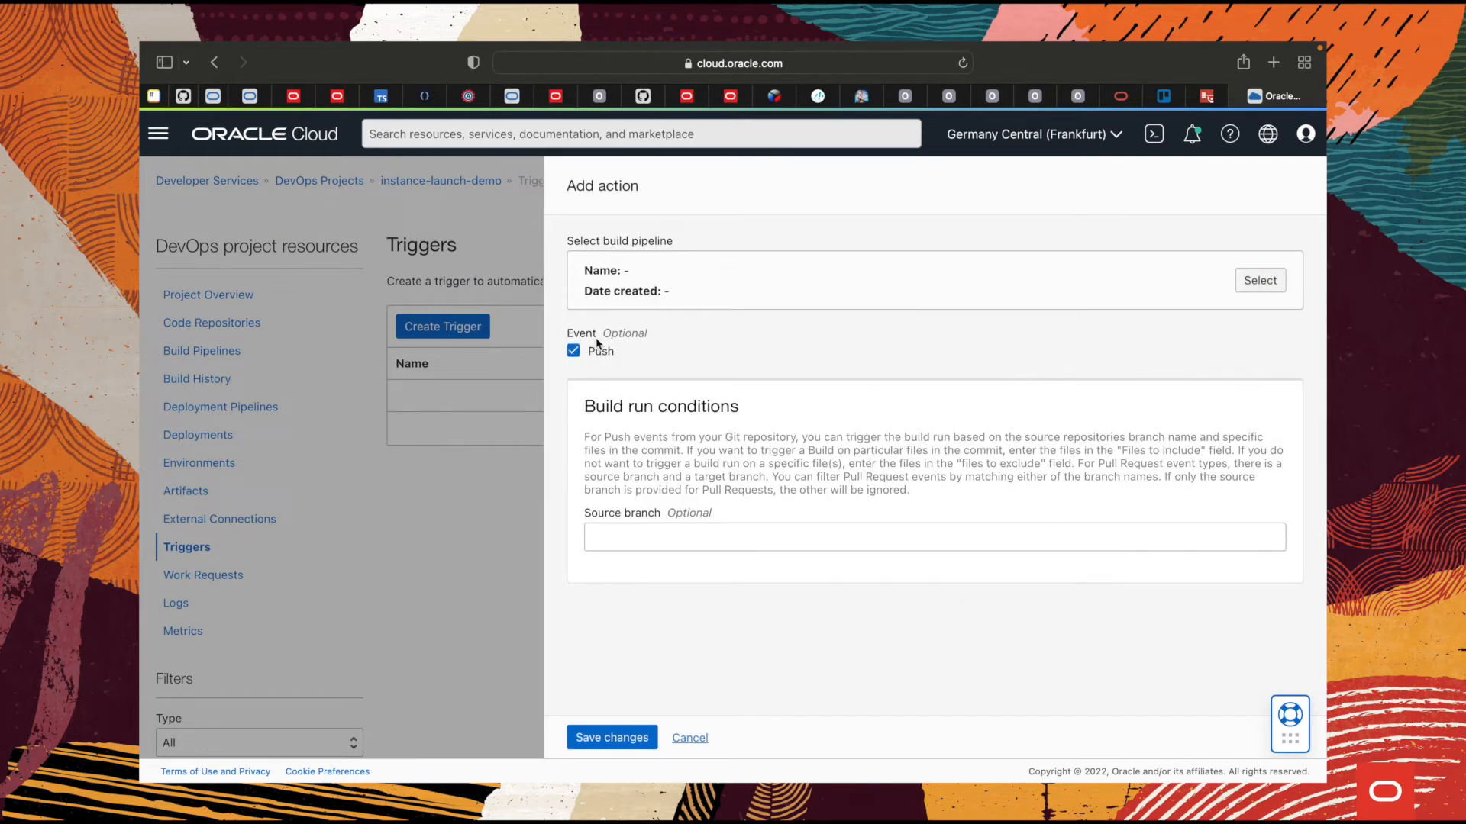
pyautogui.moveTo(1216, 284)
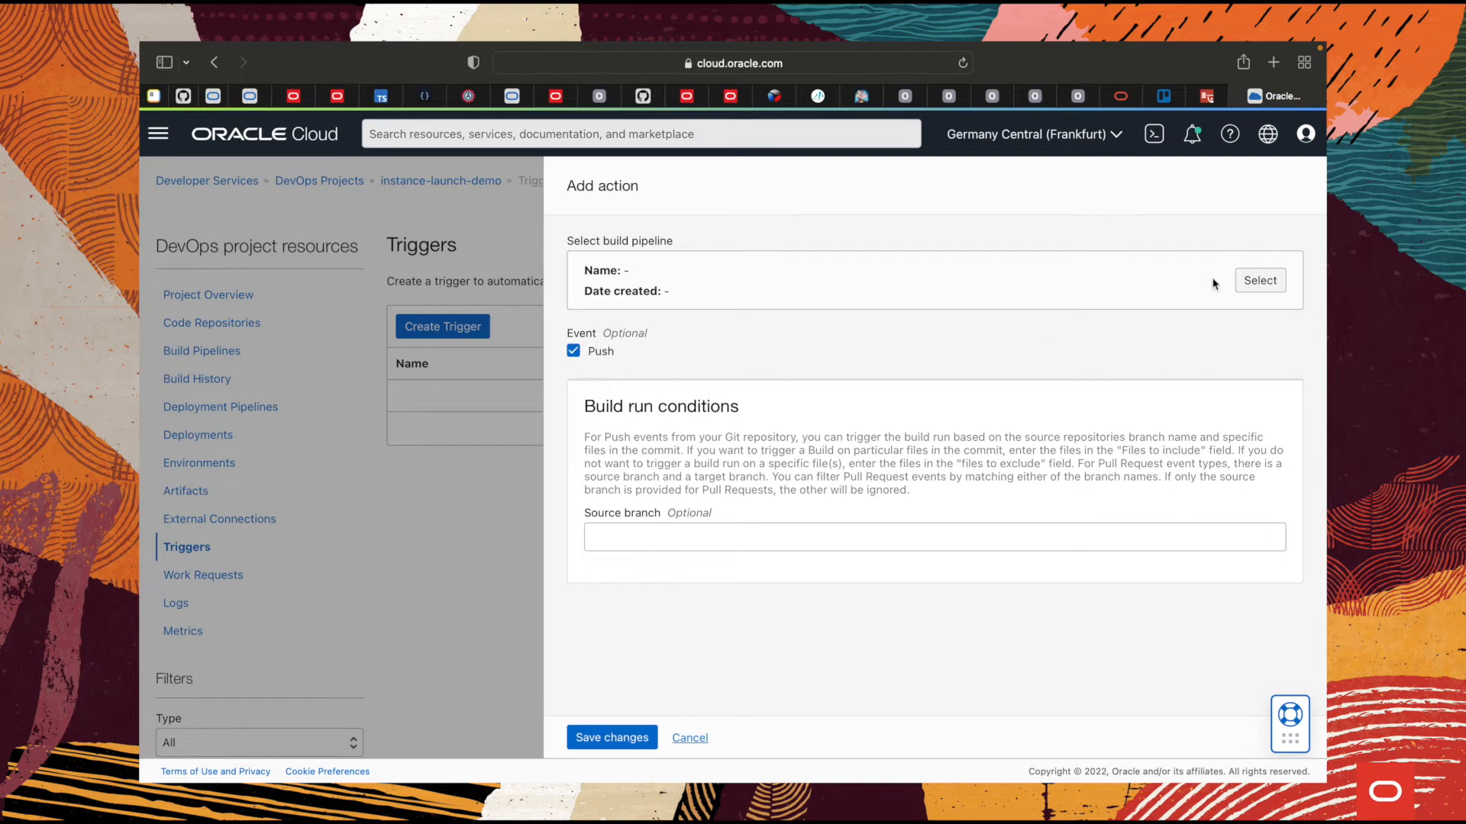
pyautogui.click(1259, 281)
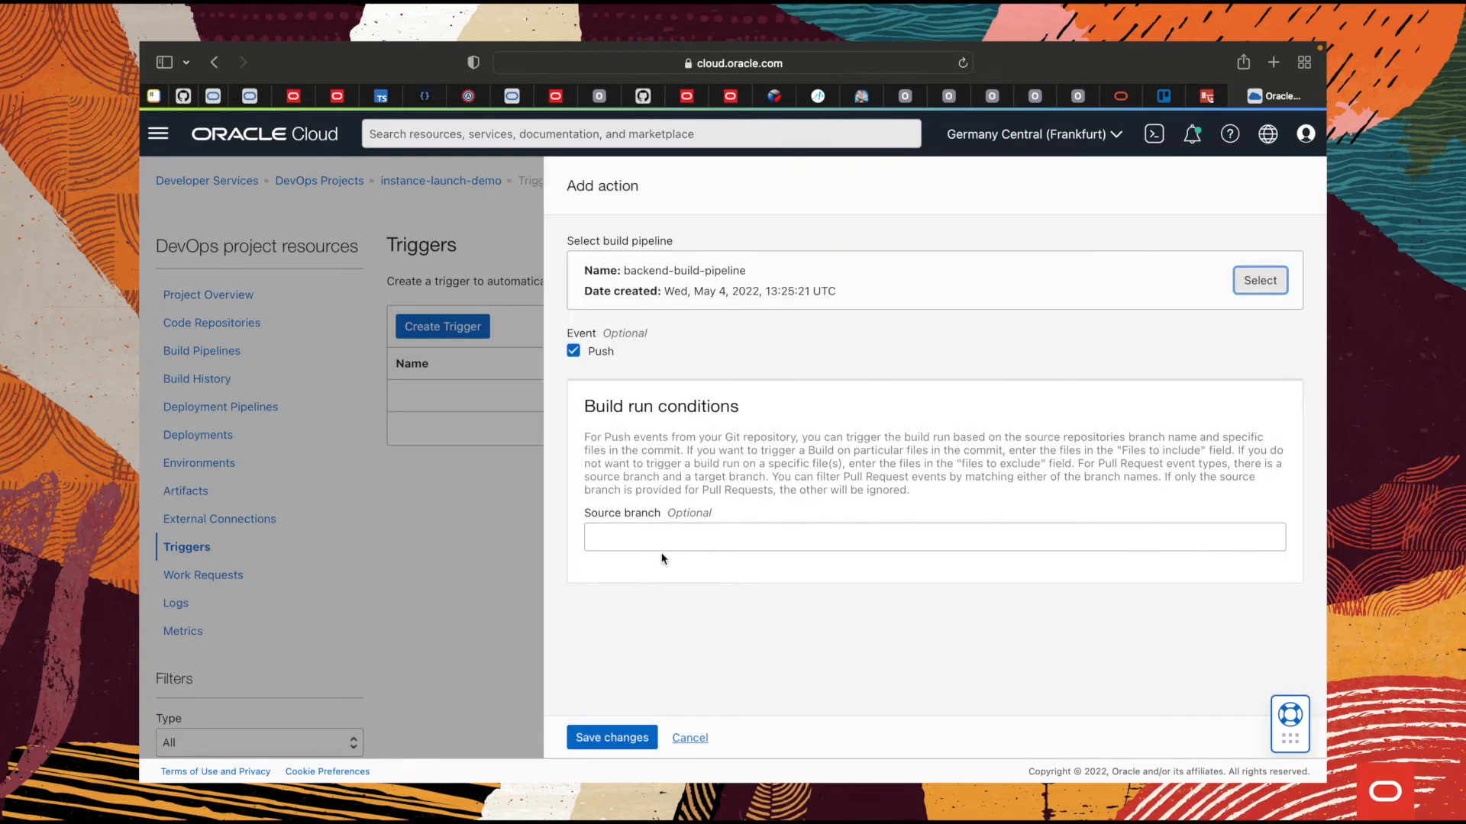
pyautogui.click(647, 540)
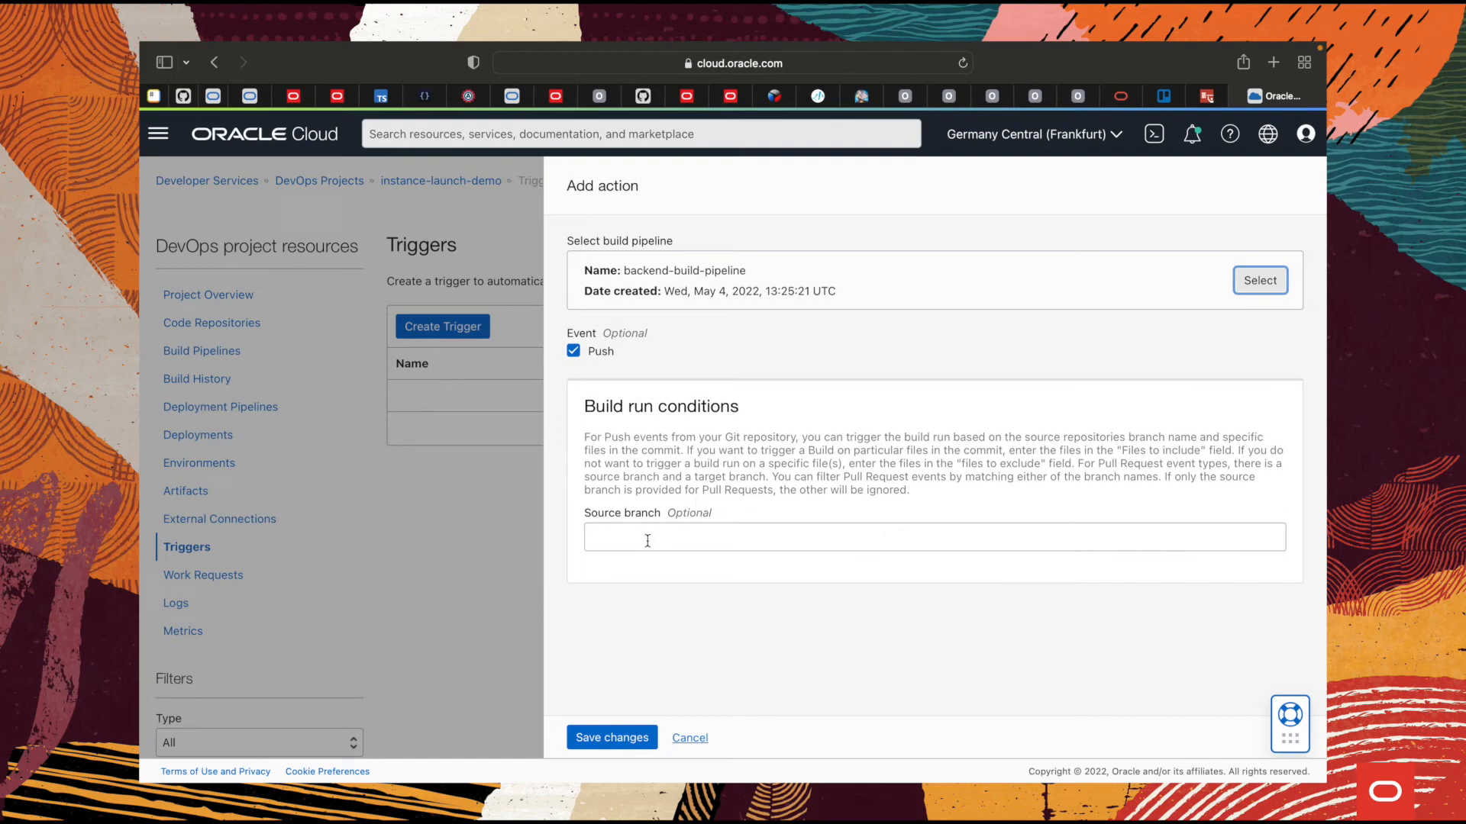
pyautogui.write('main')
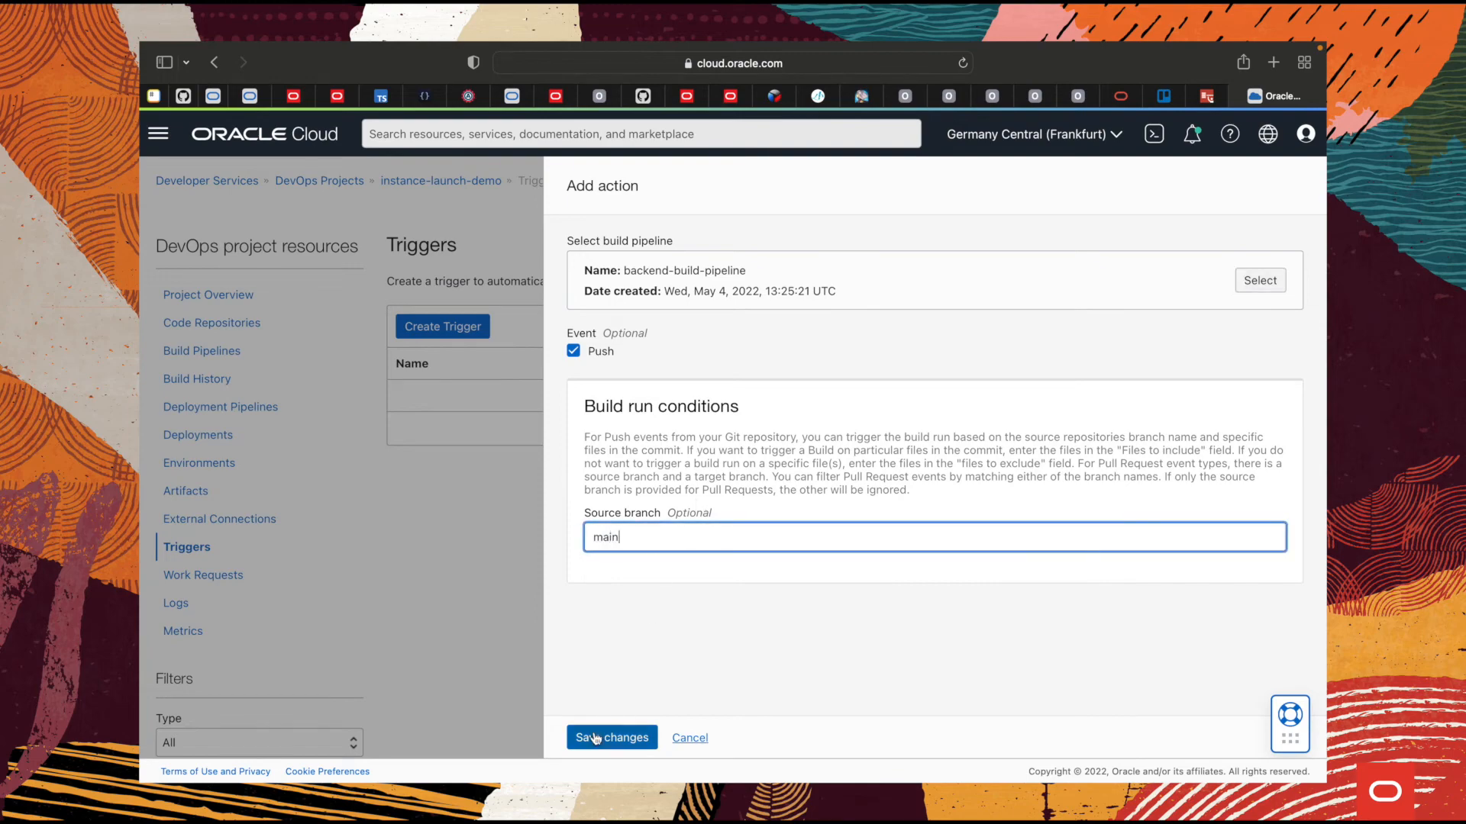